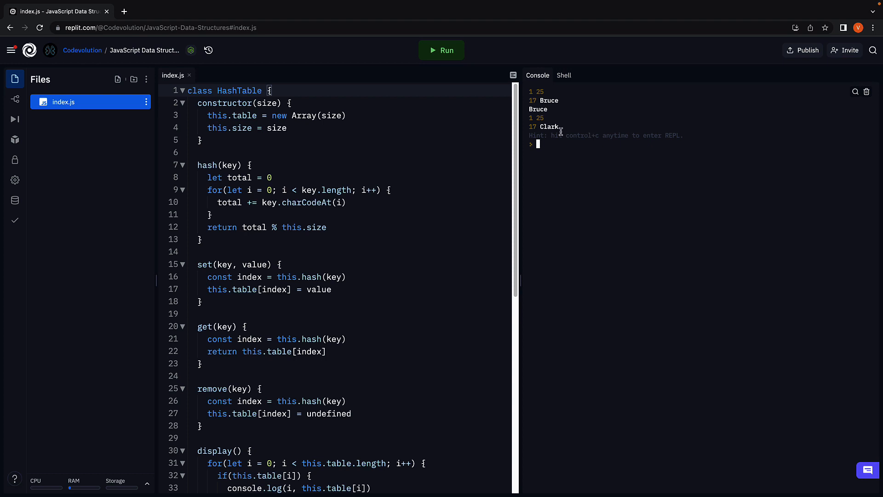
pyautogui.moveTo(615, 215)
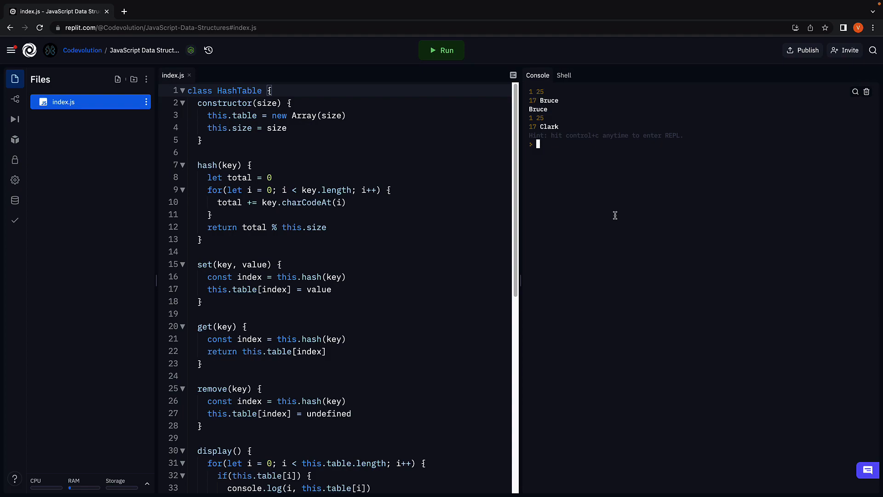
# Step: In set, replace the old assignment with const bucket = this.table[index]
pyautogui.scroll(-3)
pyautogui.write('// ')
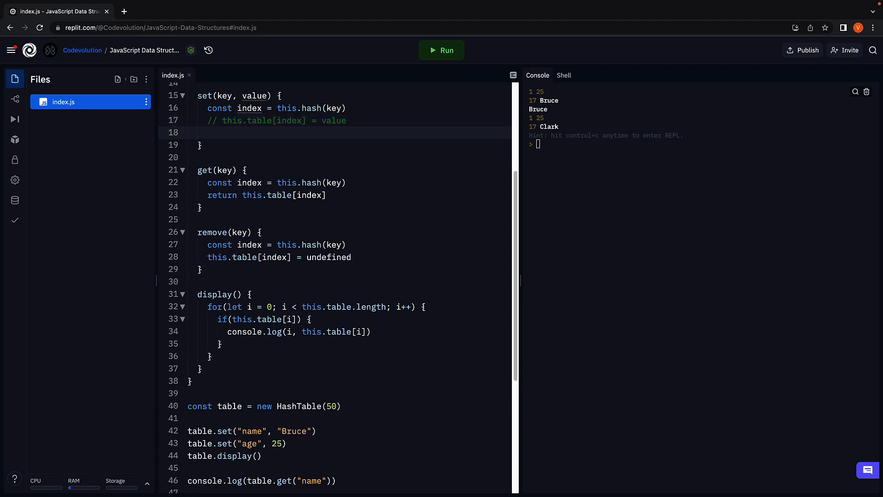
pyautogui.write('const b')
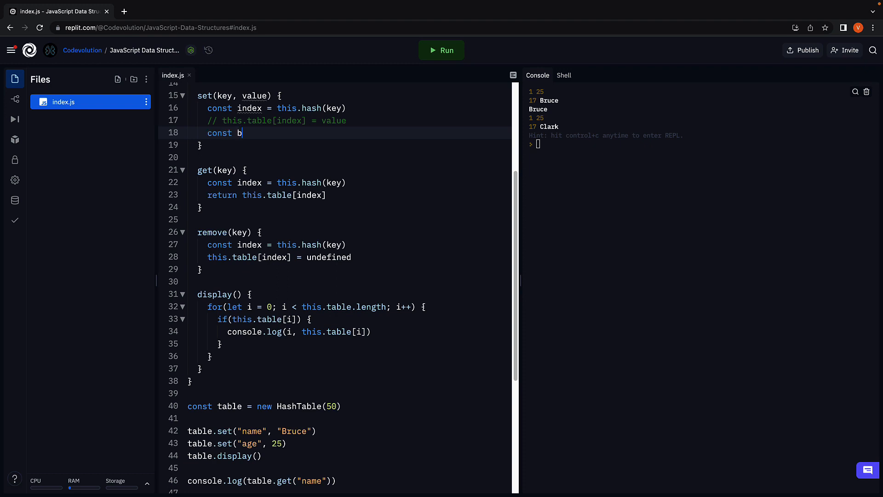
pyautogui.write('ucket')
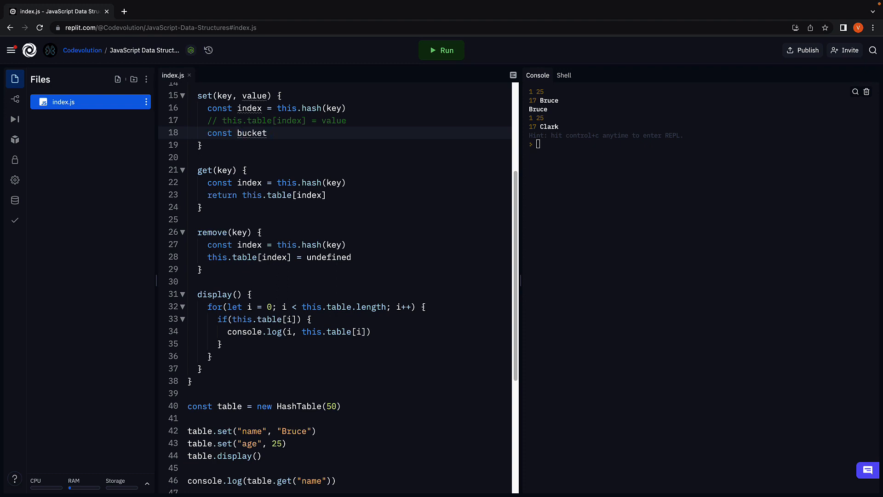
pyautogui.write('= this.table[index')
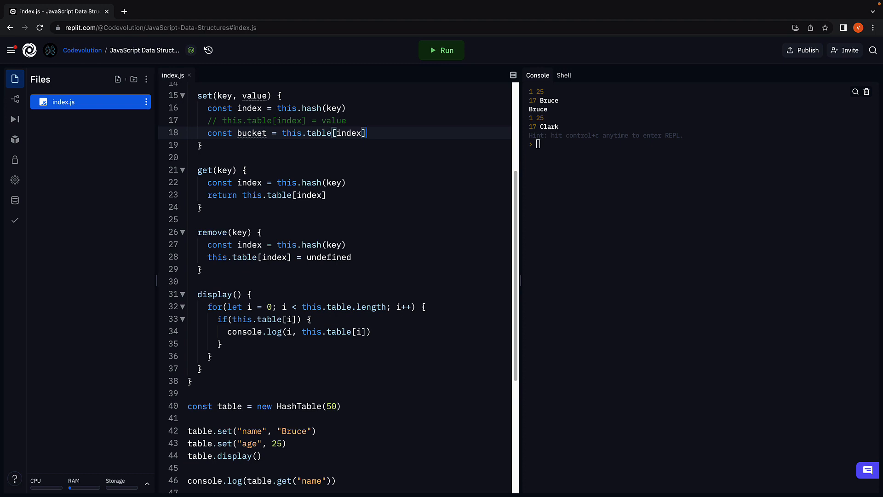
pyautogui.press('enter')
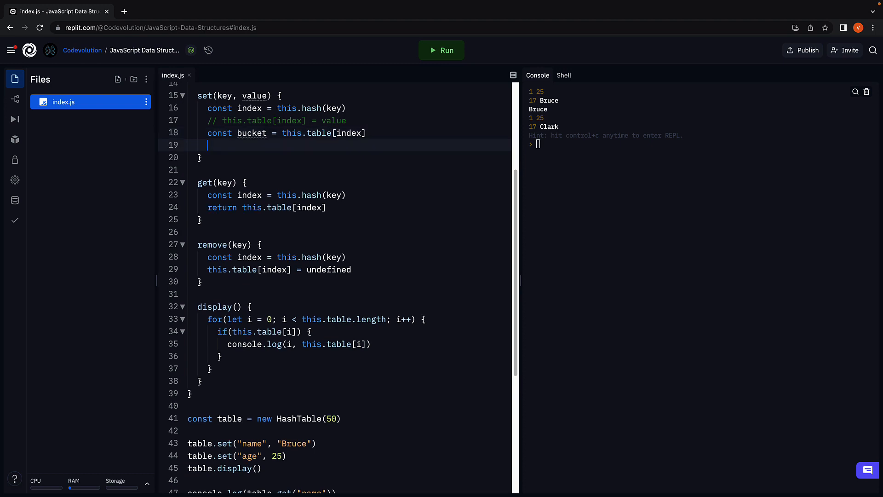
# Step: Add if(!bucket) that assigns bucket = [[key, value]]
pyautogui.write('if(')
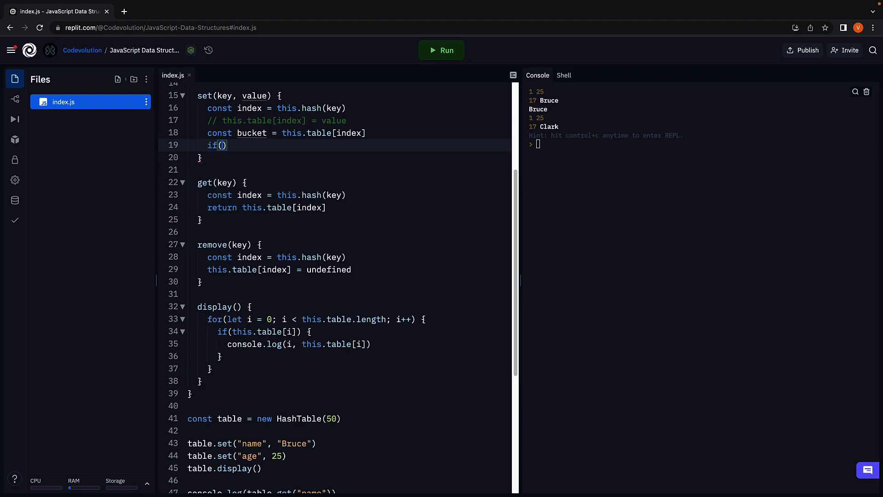
pyautogui.write('!bucket')
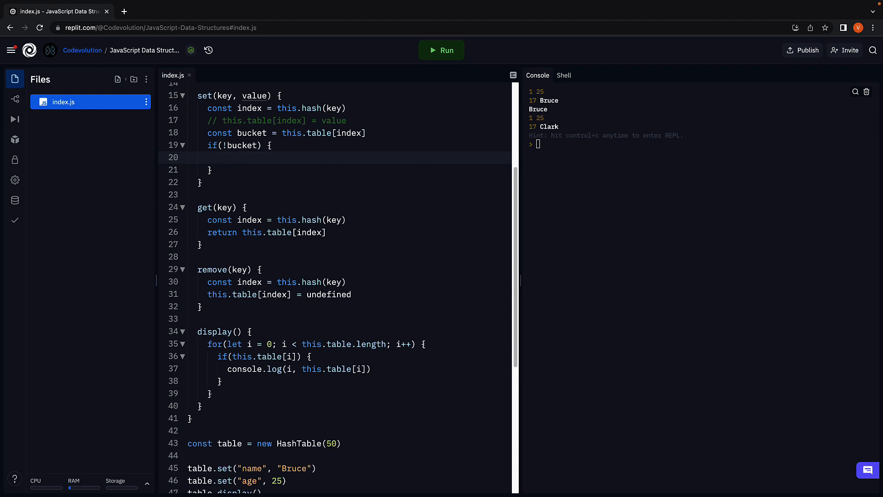
pyautogui.write('bucket =')
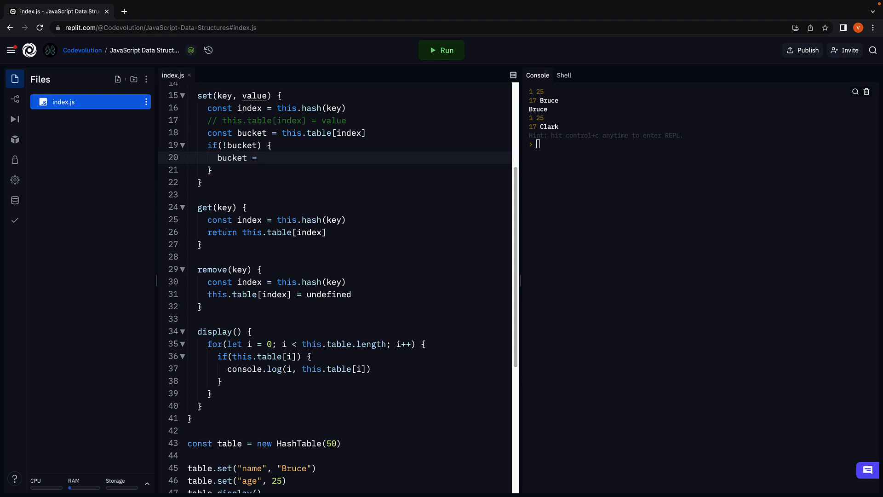
pyautogui.write('[]')
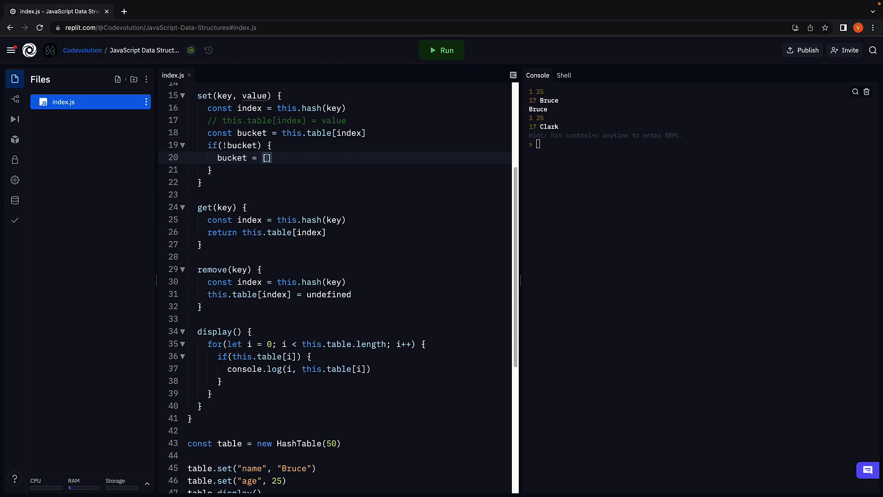
pyautogui.write('[')
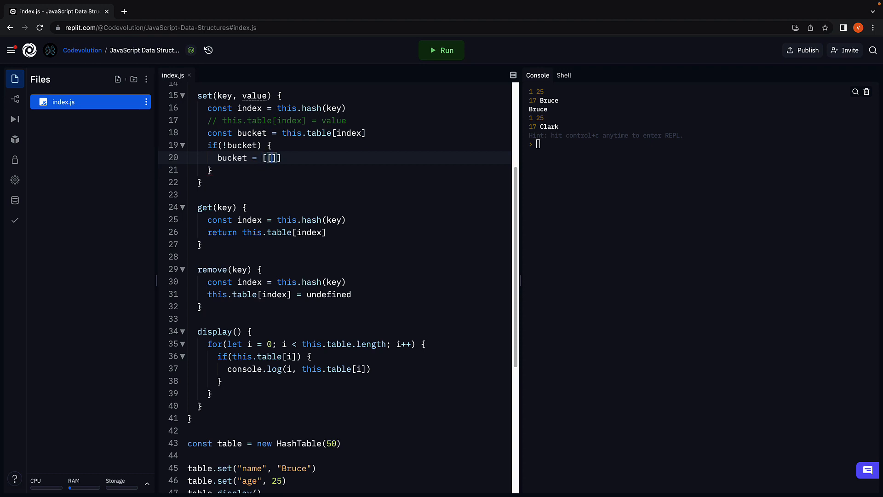
pyautogui.write('key')
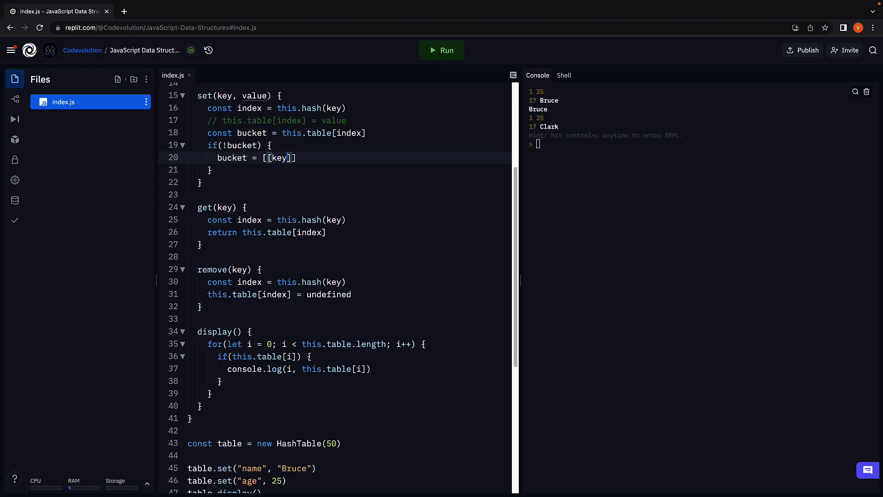
pyautogui.write(', value')
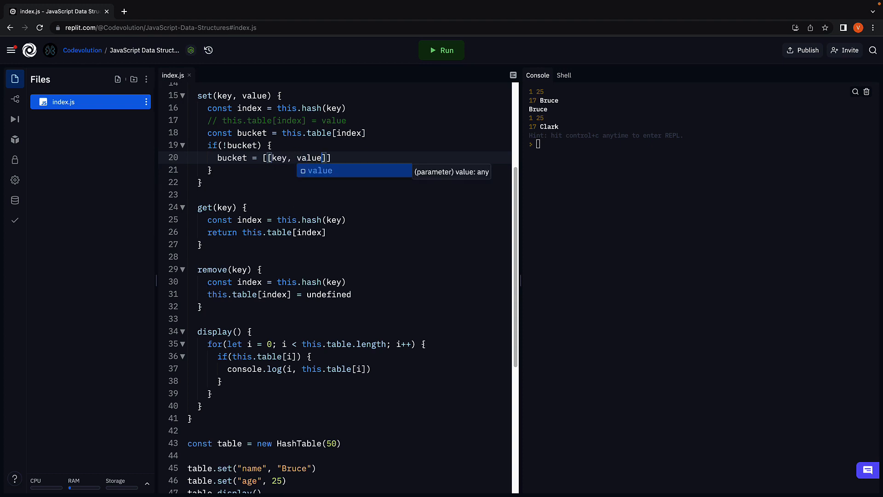
pyautogui.click(623, 231)
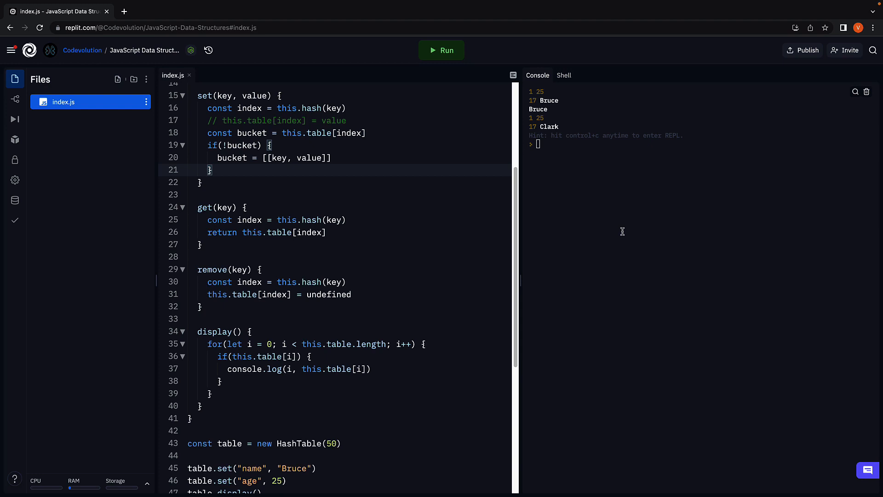
# Step: Add an else block declaring const sameKeyItem = bucket.find(item => item[0] === key)
pyautogui.write('else {')
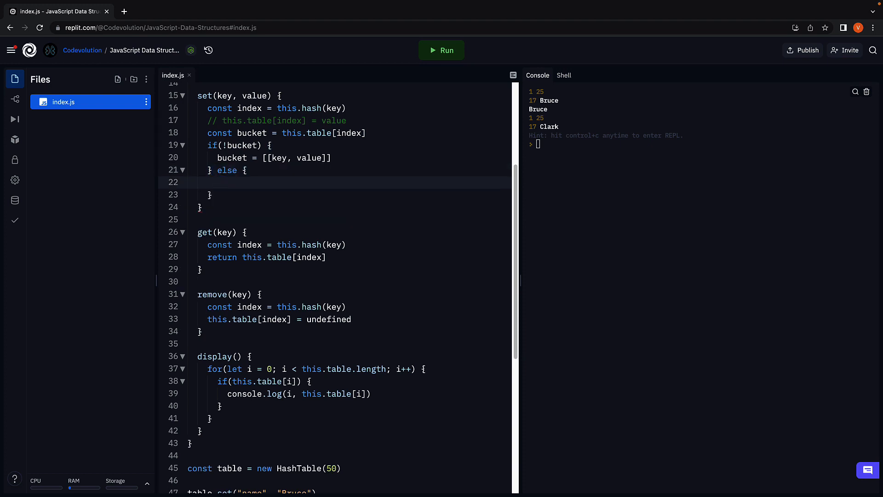
pyautogui.click(218, 182)
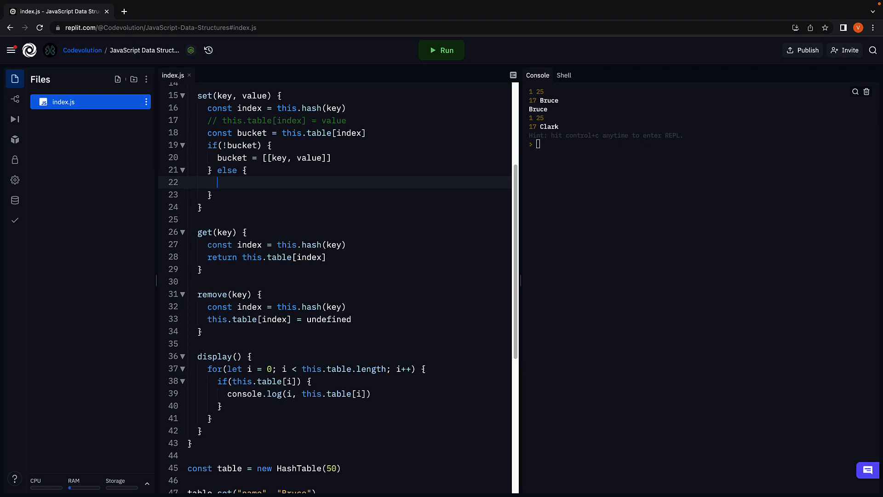
pyautogui.write('const sa')
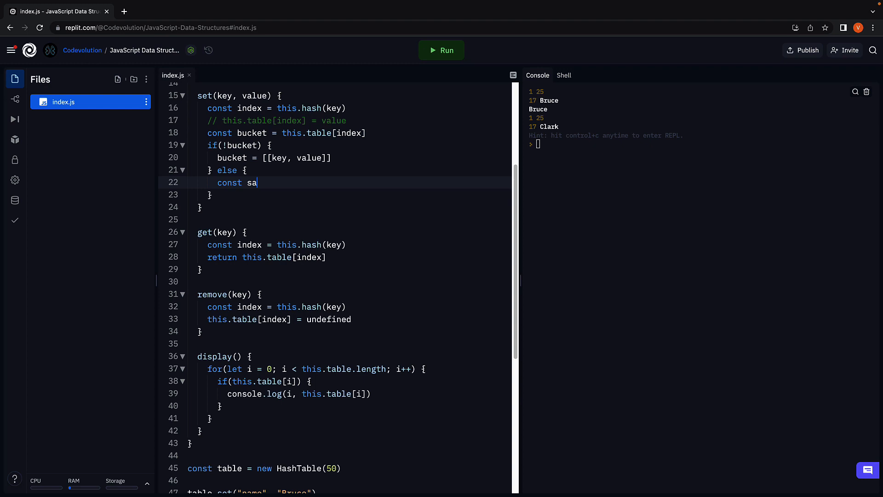
pyautogui.write('meKeyItem')
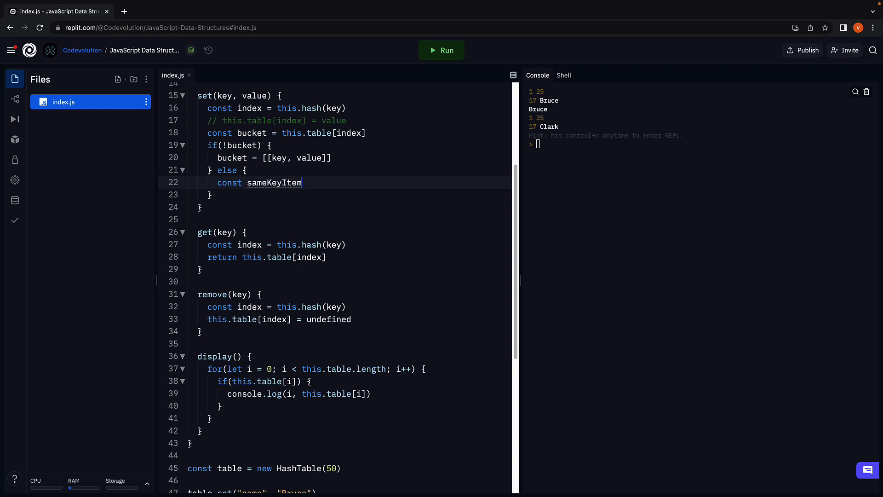
pyautogui.write('= bucket.')
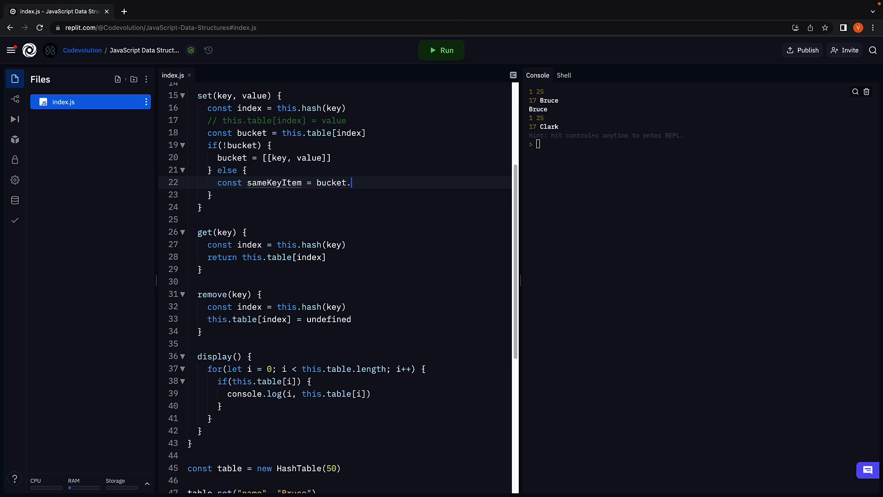
pyautogui.write('find(item)')
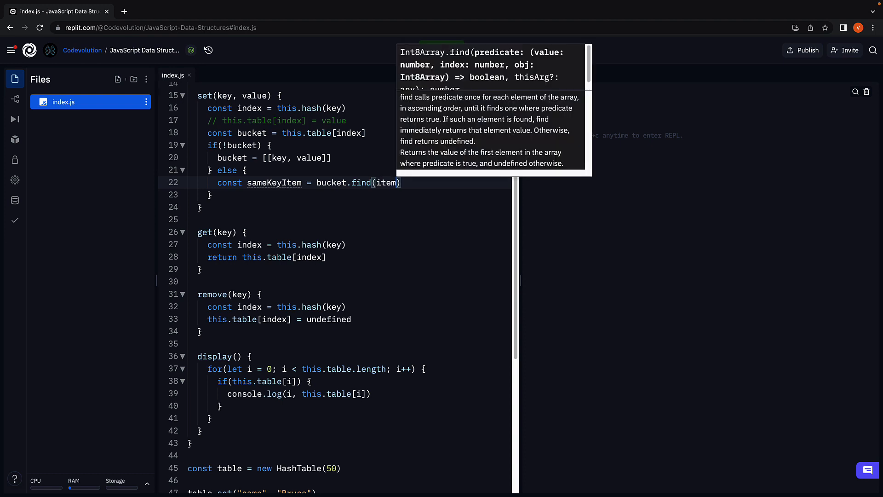
pyautogui.write('=> item')
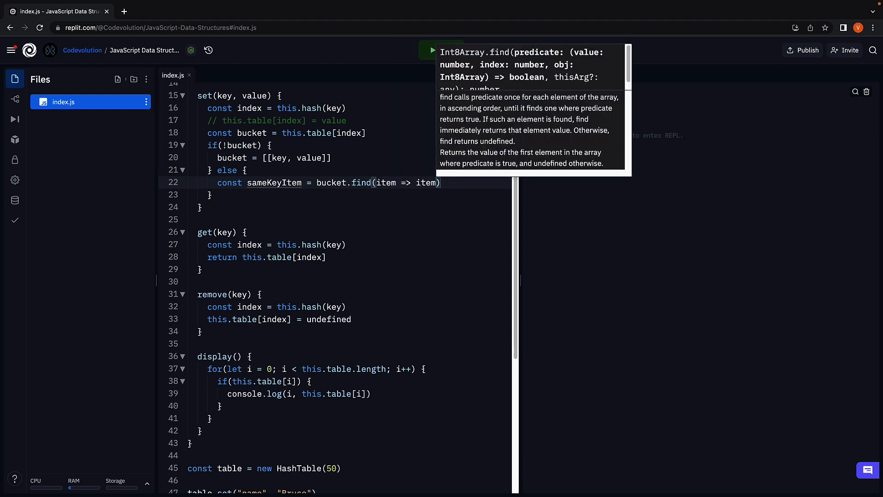
pyautogui.write('[0] === key')
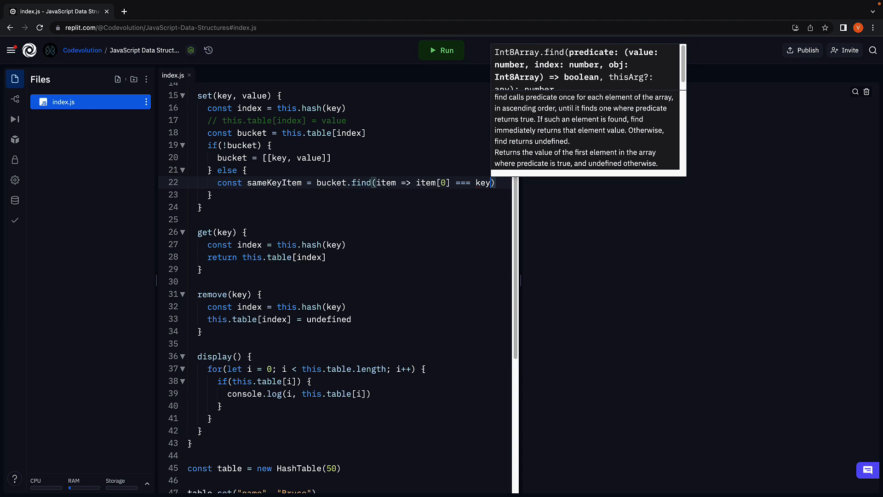
# Step: If sameKeyItem exists, set sameKeyItem[1] = value; otherwise bucket.push([key, value])
pyautogui.click(441, 50)
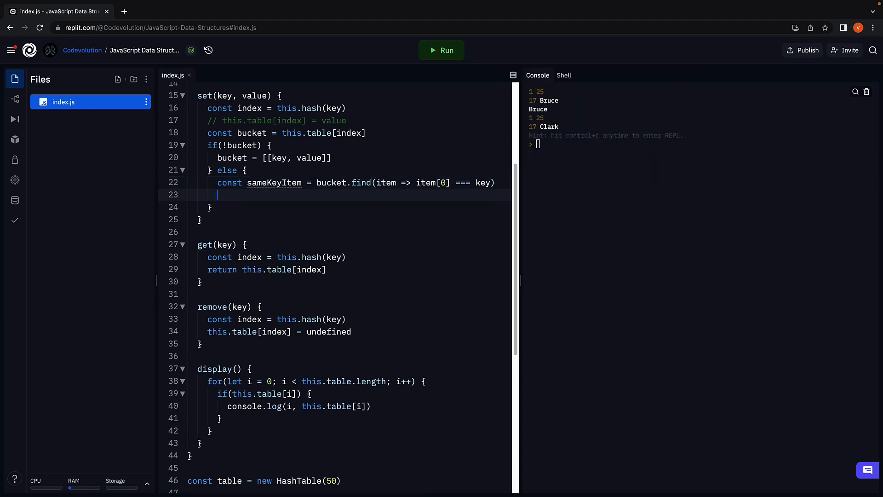
pyautogui.write('i')
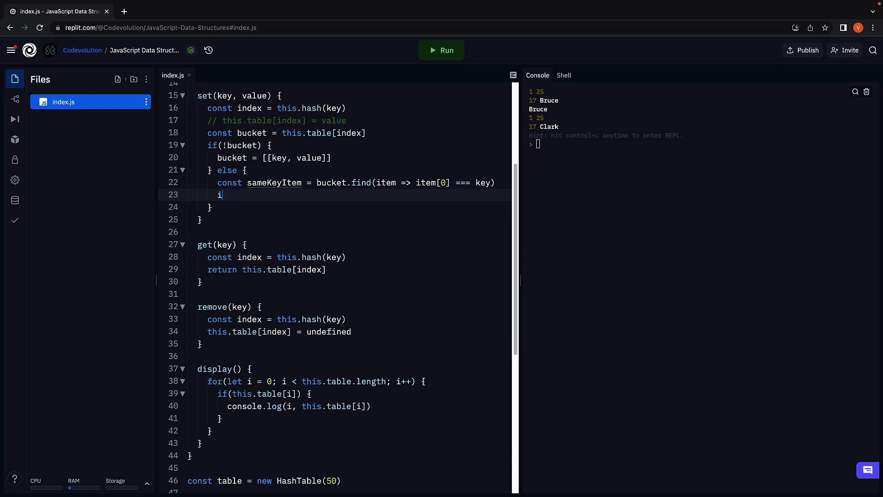
pyautogui.write('f(sameKeyItem)')
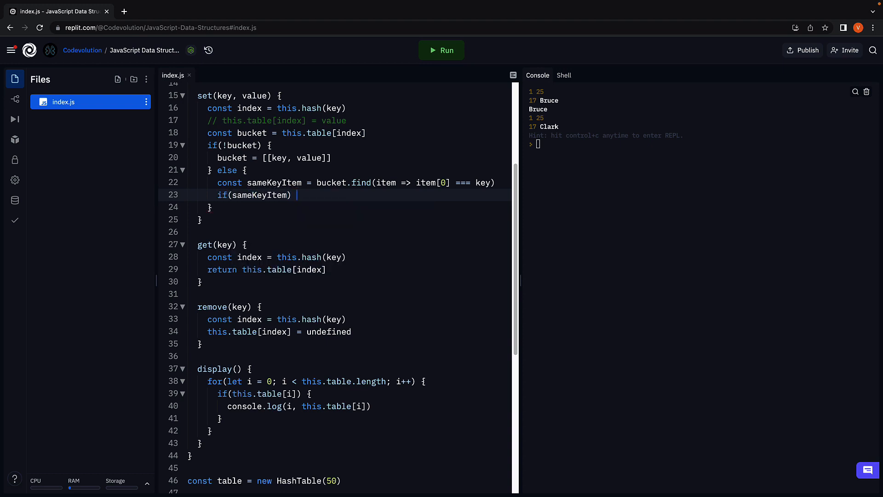
pyautogui.write('{')
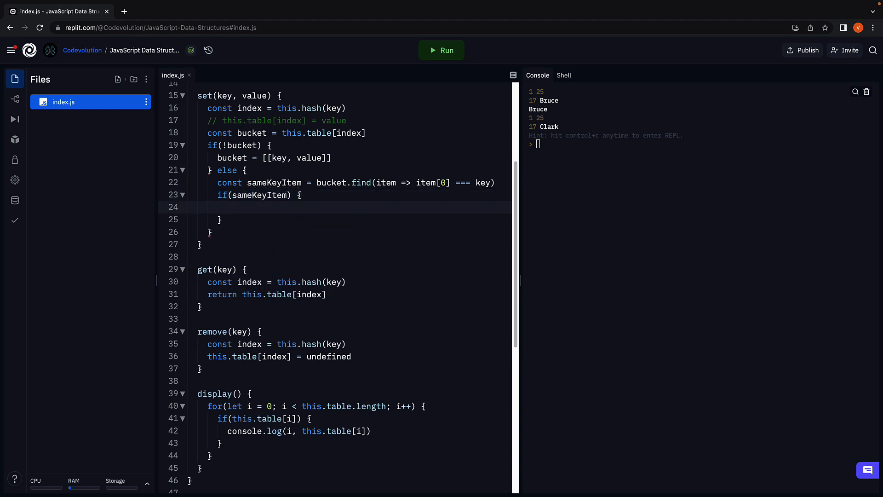
pyautogui.write('sameKeyItem[1] = value')
pyautogui.click(359, 220)
pyautogui.write(' else {')
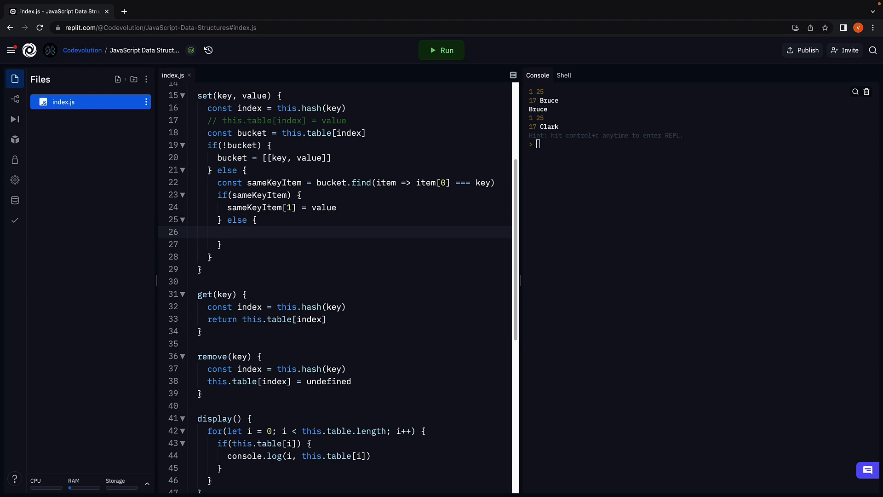
pyautogui.write('bucket.p')
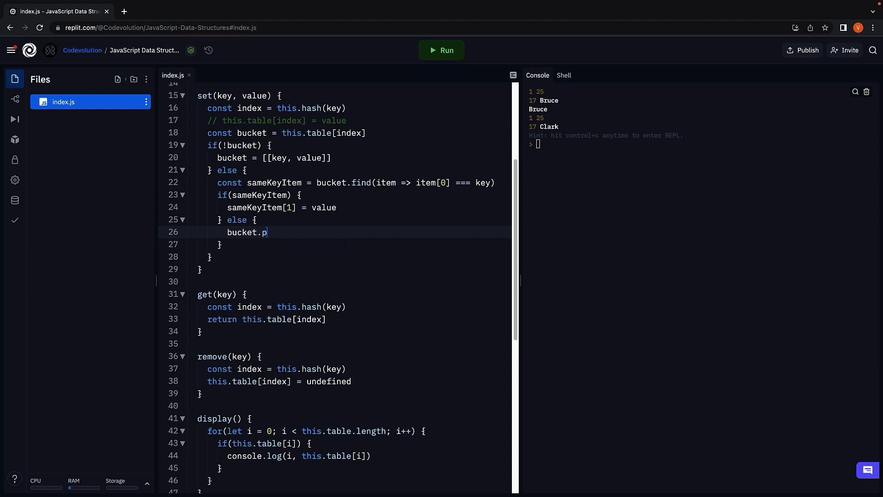
pyautogui.write('ush([key. v])')
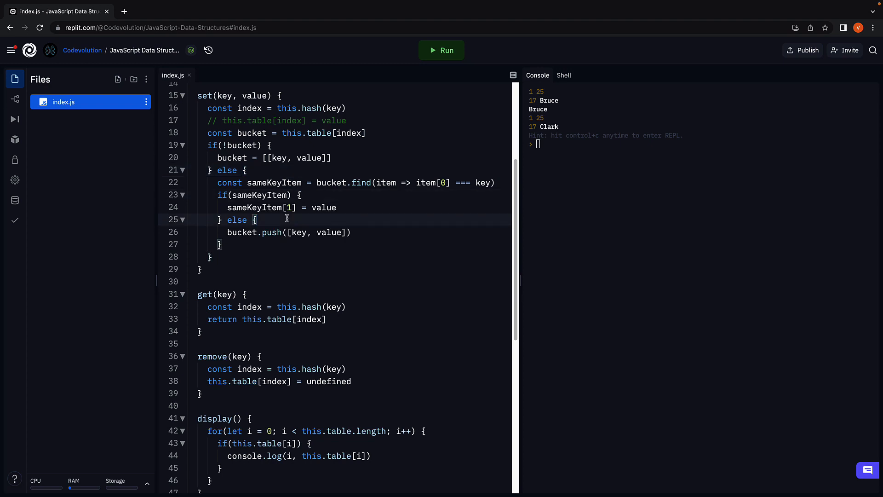
pyautogui.moveTo(407, 250)
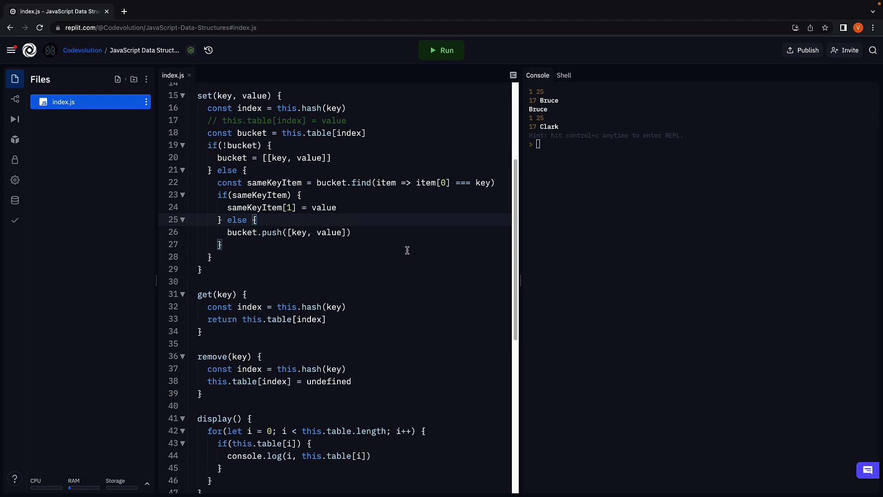
# Step: Below get's commented-out return, declare const bucket = this.table[index]
pyautogui.scroll(-3)
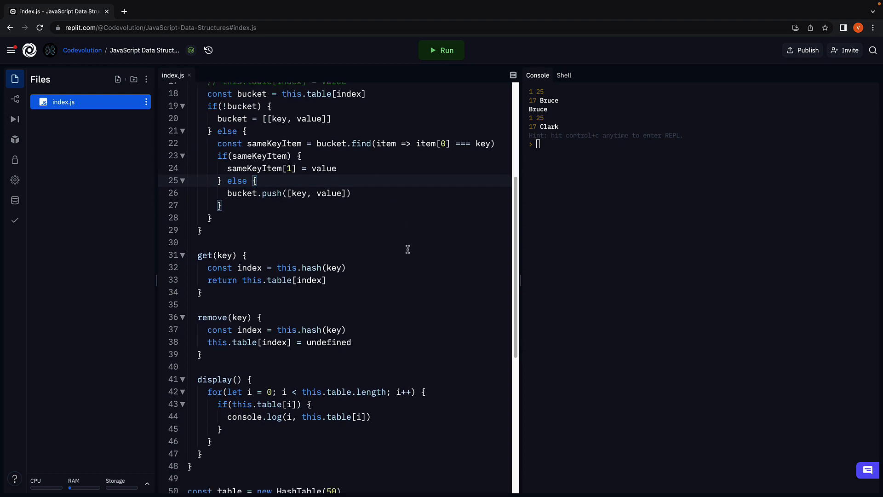
pyautogui.scroll(-3)
pyautogui.write('// ')
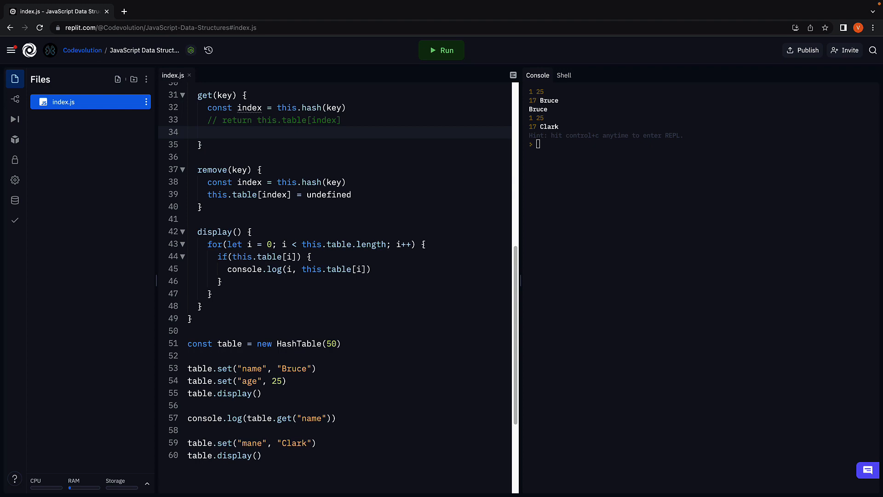
pyautogui.write('const bucket = thi')
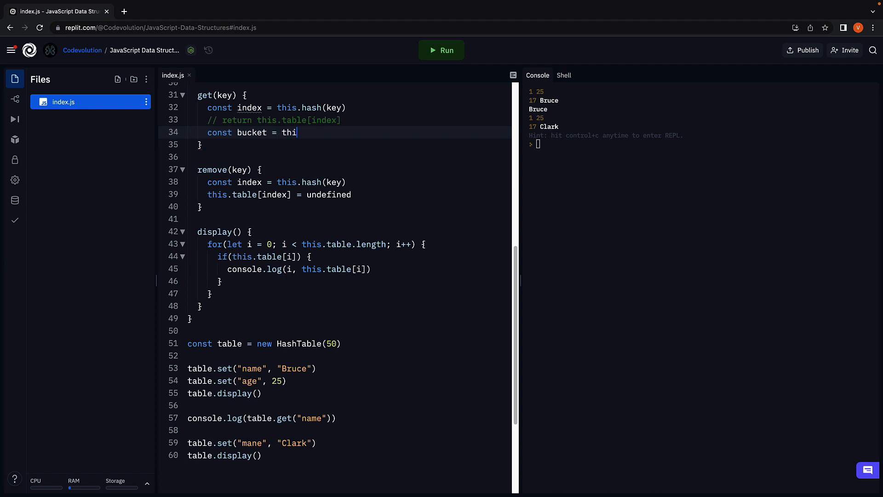
pyautogui.write('s.table[index]')
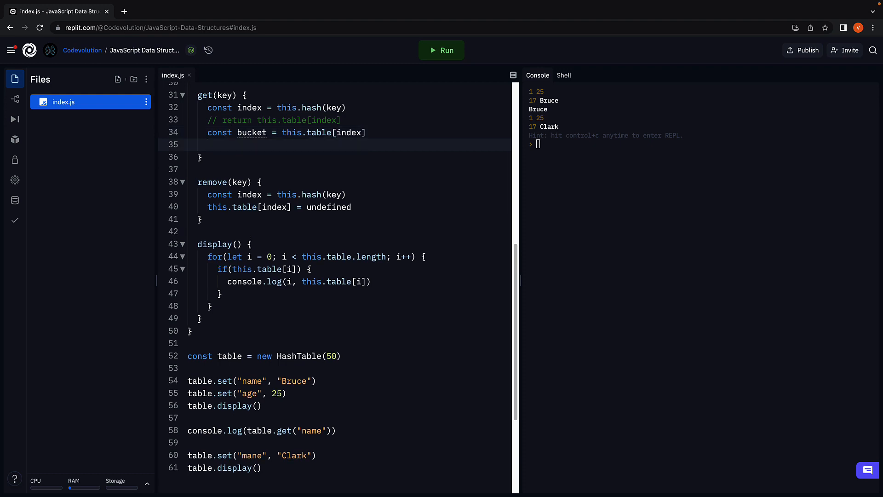
# Step: In get, find the item with item[0] === key in the bucket and return sameKeyItem[1], else undefined
pyautogui.click(208, 144)
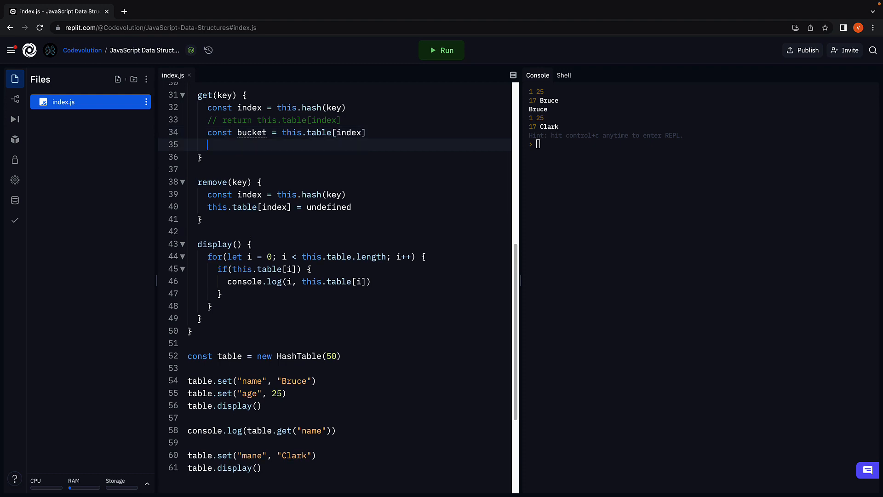
pyautogui.write('if(bucket) {')
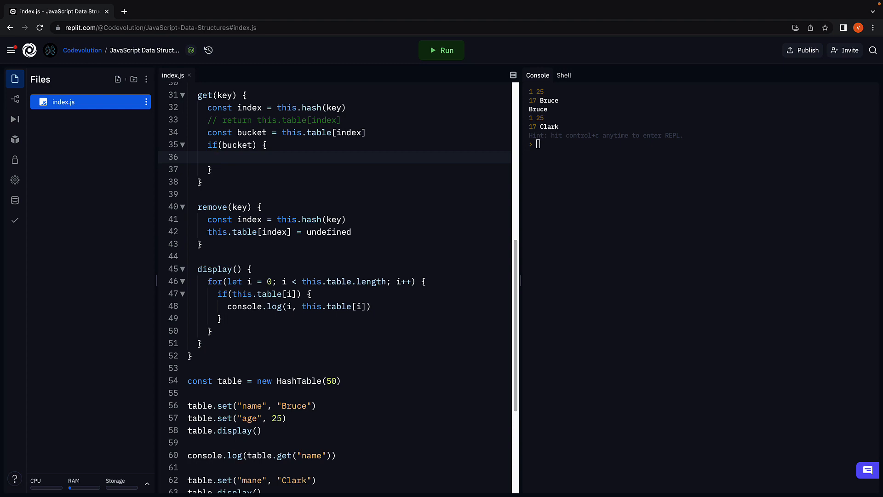
pyautogui.write('con')
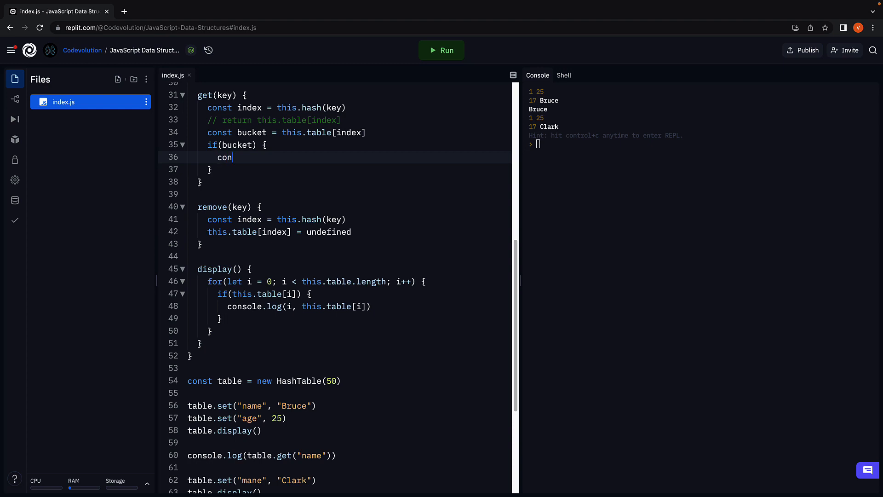
pyautogui.write('st sameKeyItem')
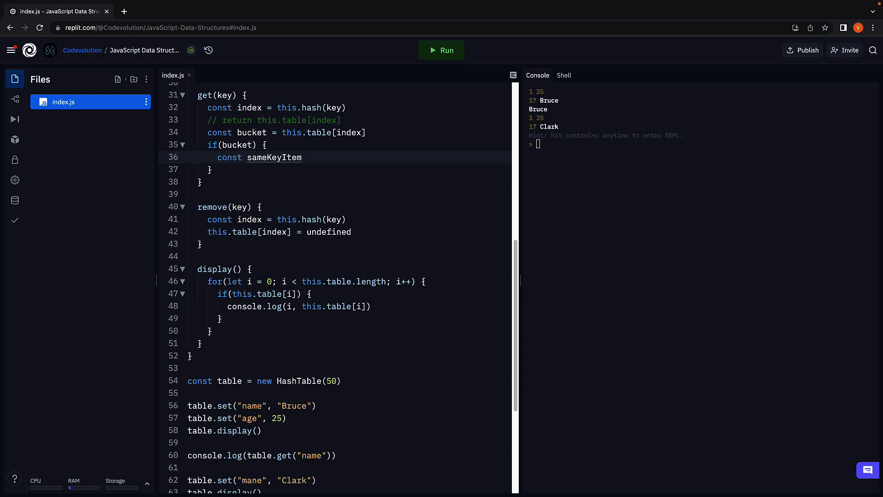
pyautogui.write('= bucket.f')
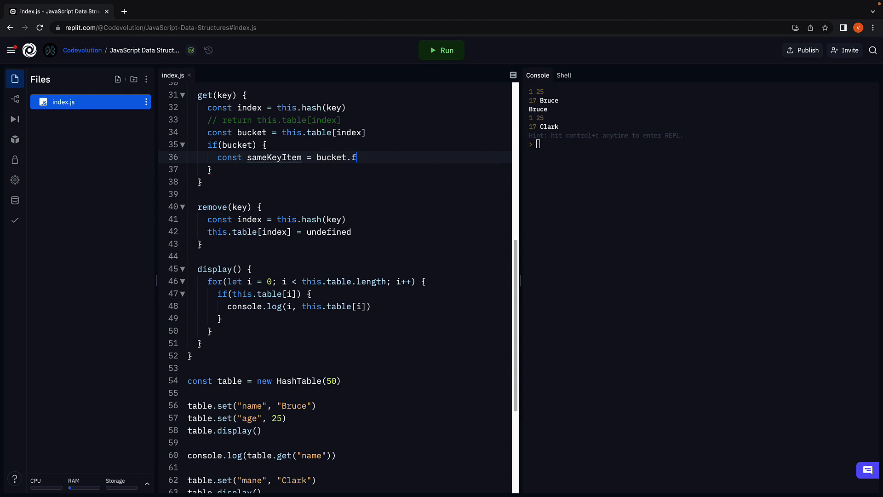
pyautogui.write('ind(item => item[0')
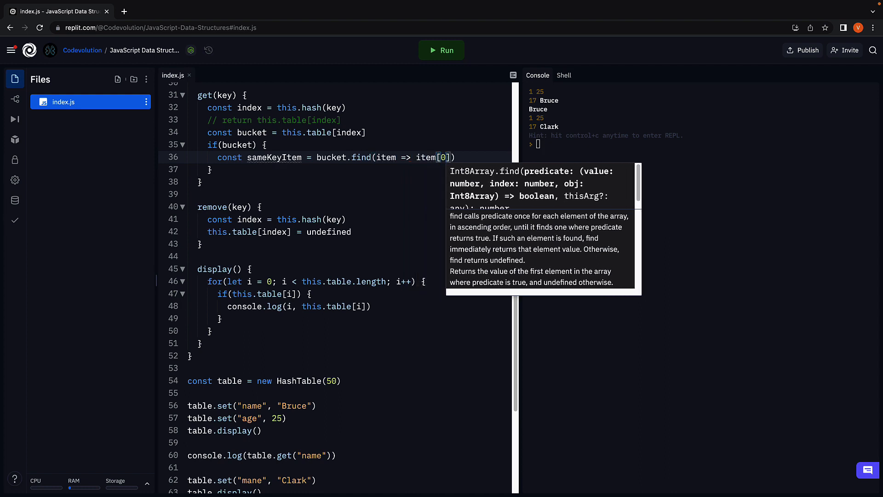
pyautogui.write('=== key')
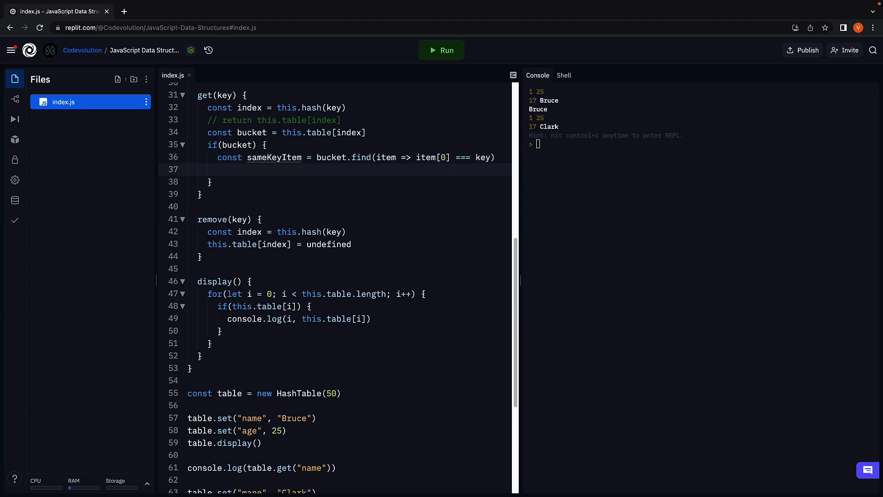
pyautogui.write('if(same)')
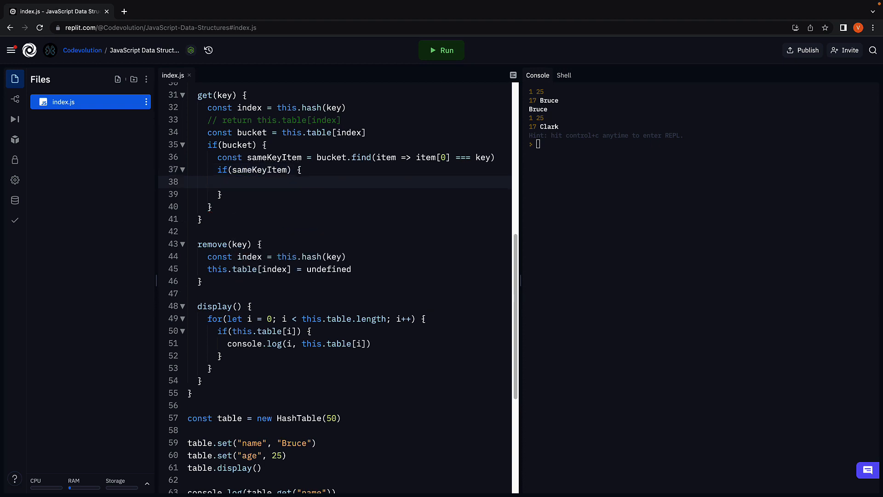
pyautogui.write('return sameKeyItem[1')
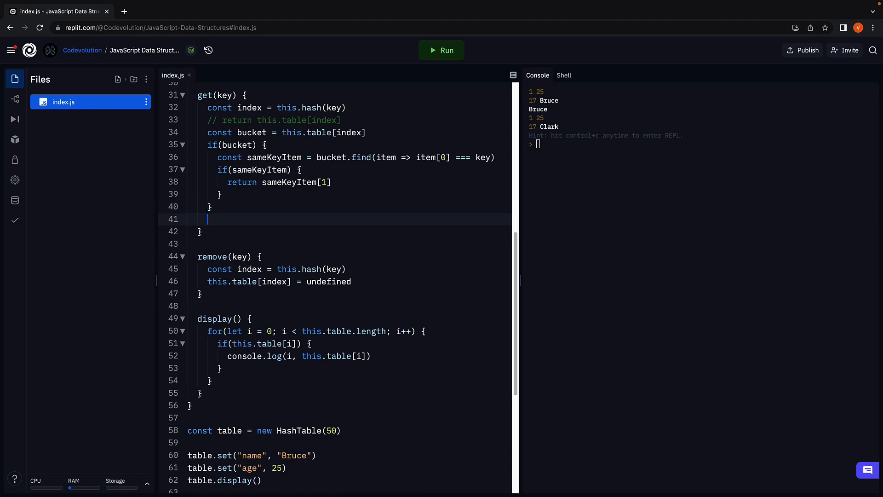
pyautogui.write('return undefined')
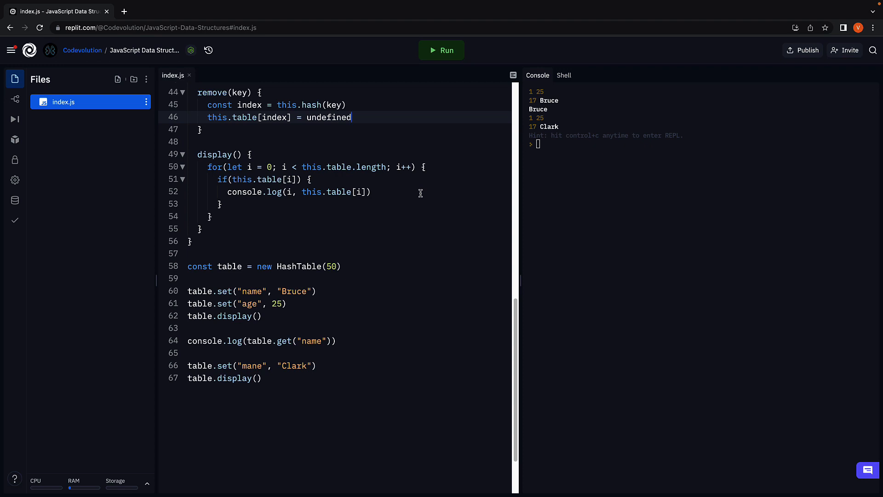
# Step: In remove, comment out the old line and add const bucket = this.table[index] with if(bucket)
pyautogui.write('//')
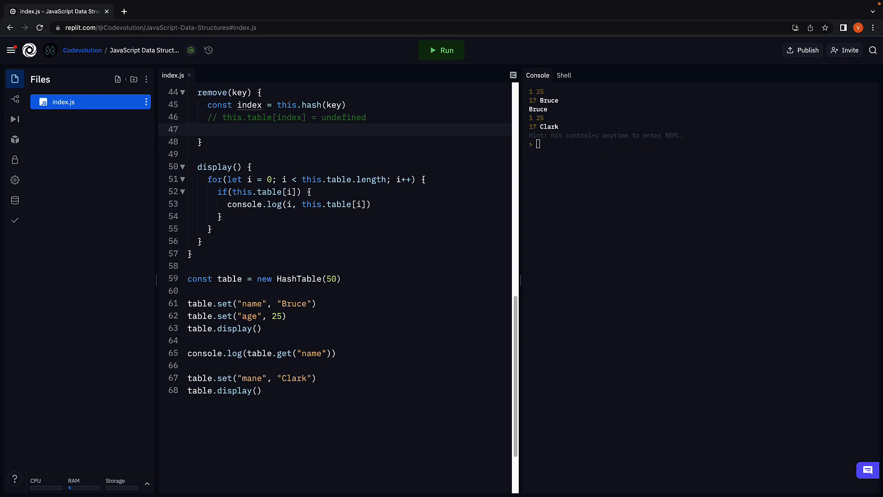
pyautogui.click(208, 128)
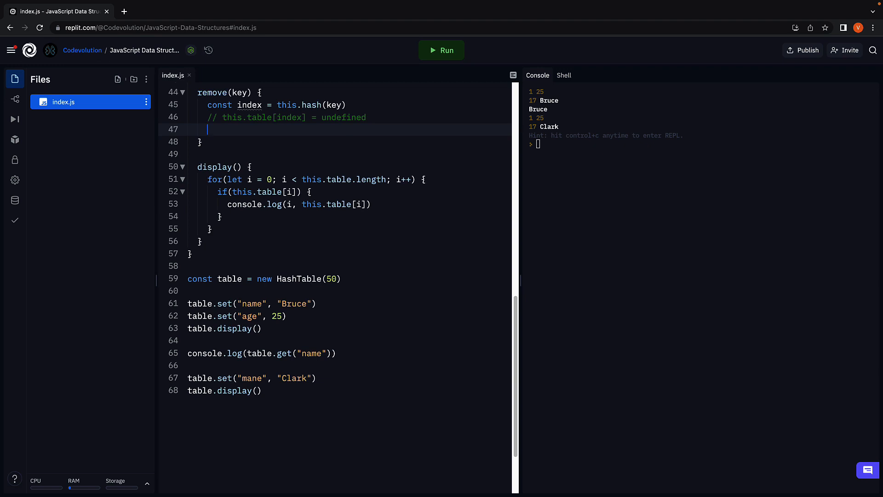
pyautogui.write('const bu')
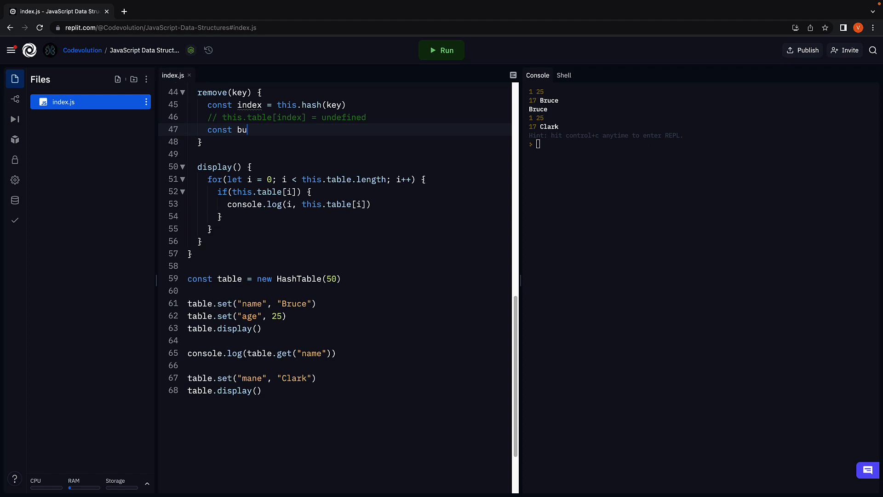
pyautogui.write('cket = this.table[index')
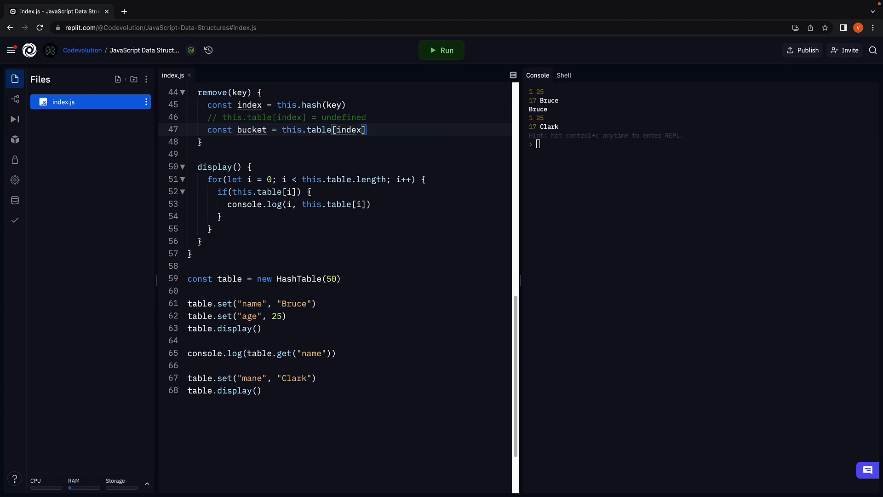
pyautogui.press('Enter')
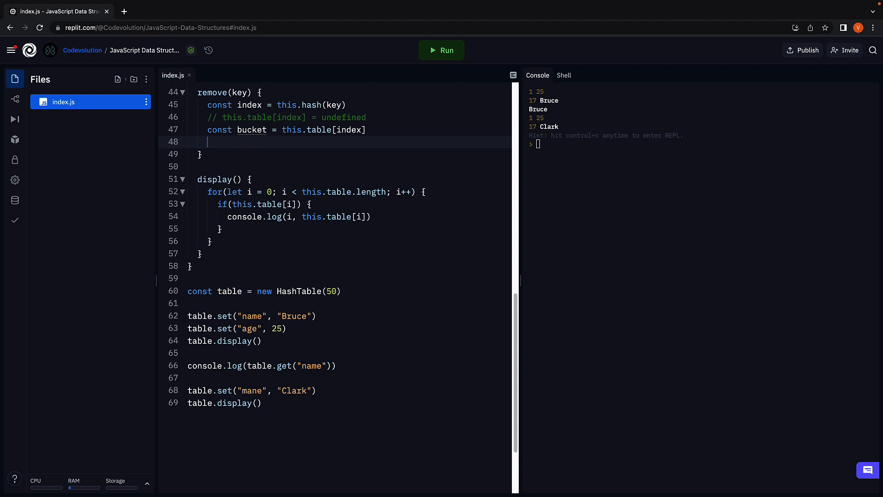
pyautogui.write('if(')
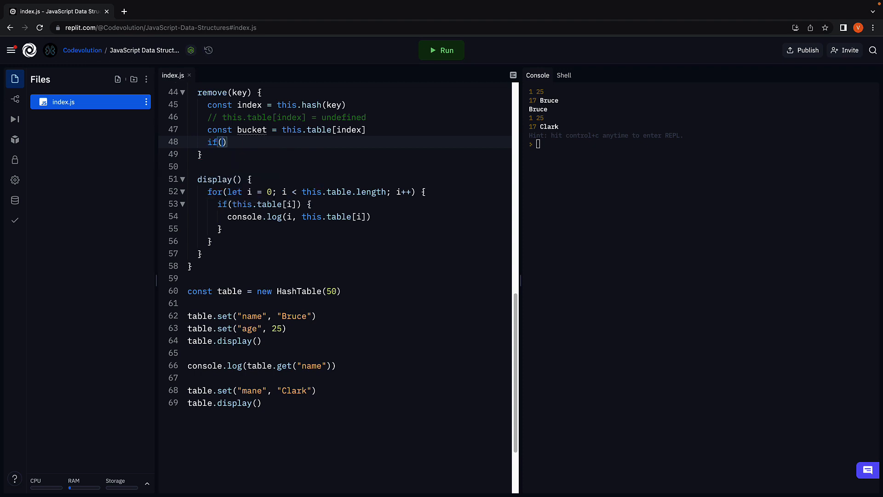
pyautogui.write('bucket) {')
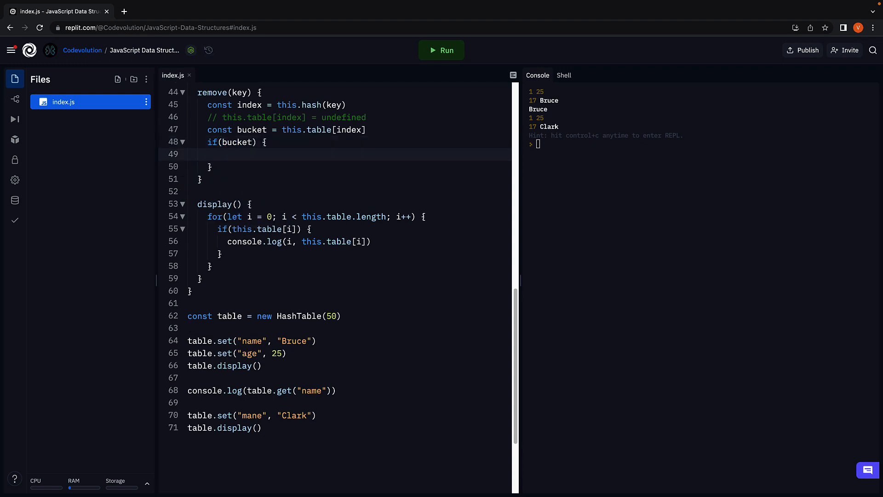
# Step: Inside if(bucket), find sameKeyItem matching key and begin bucket.splice when found
pyautogui.click(217, 154)
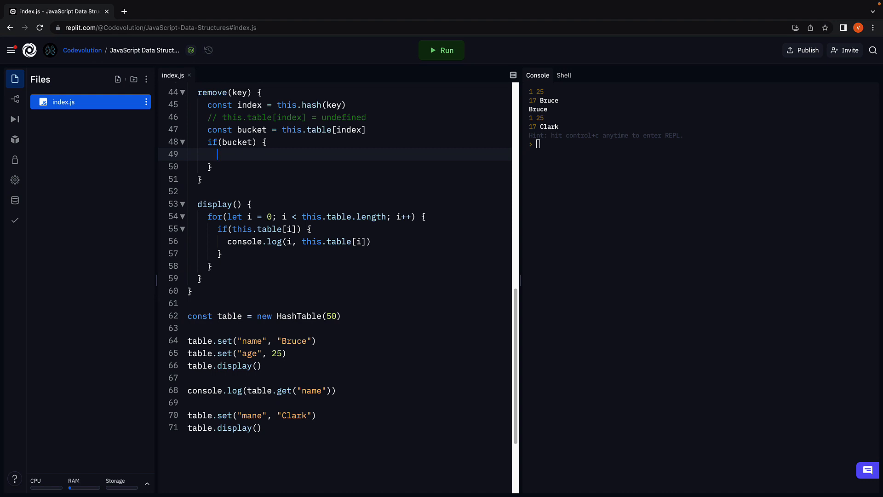
pyautogui.write('const sa')
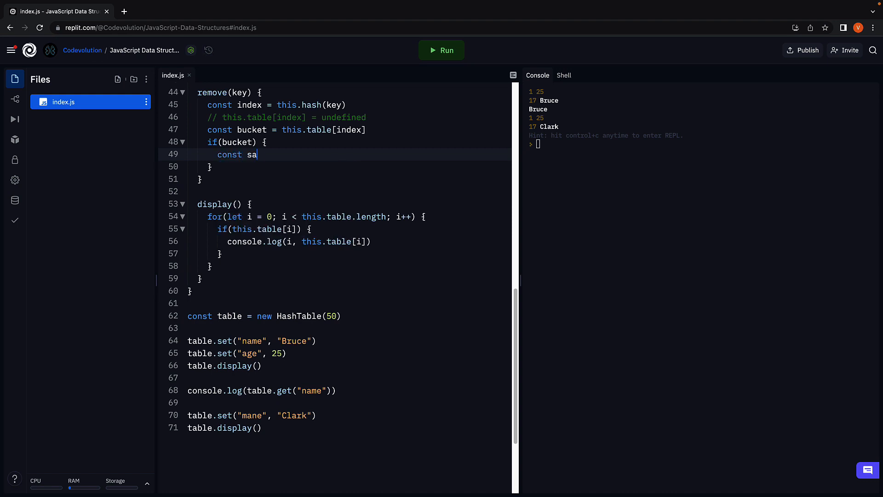
pyautogui.write('meKeyItem = bucket.find(item => item[0')
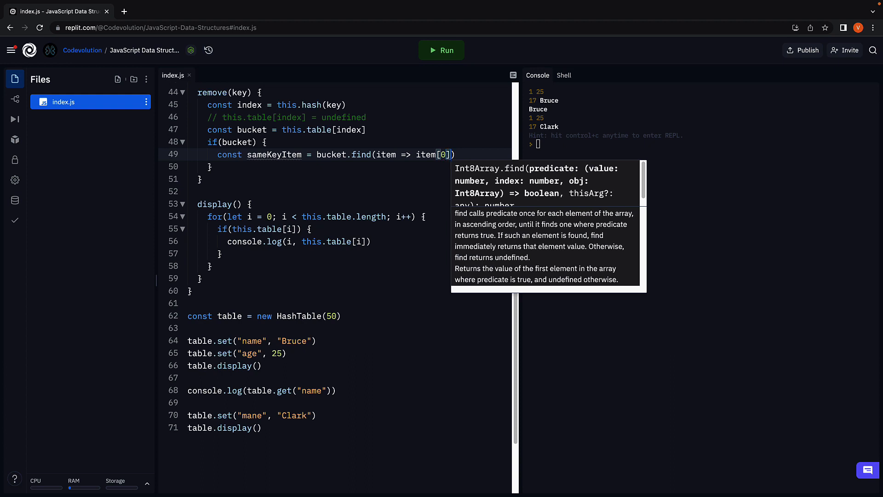
pyautogui.write('===')
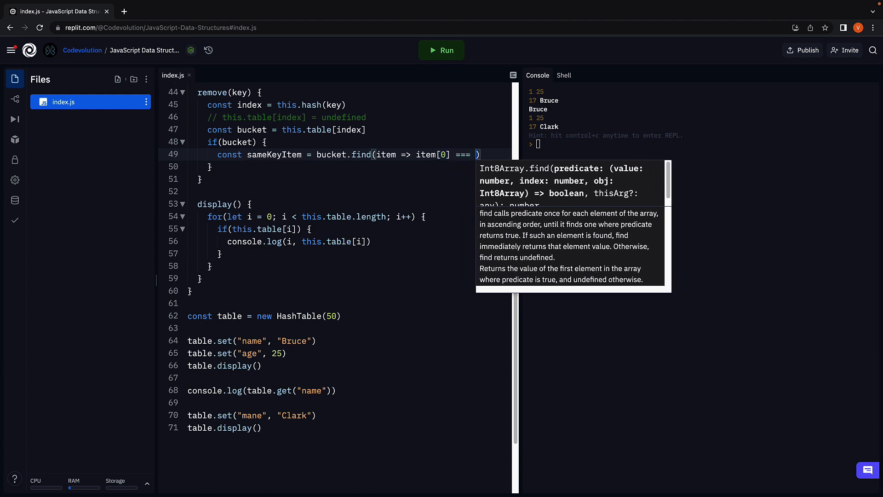
pyautogui.write('key')
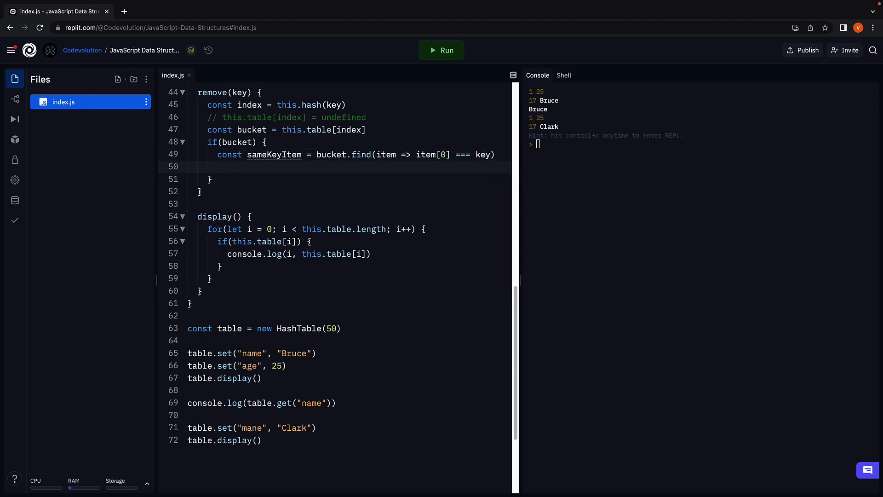
pyautogui.write('if')
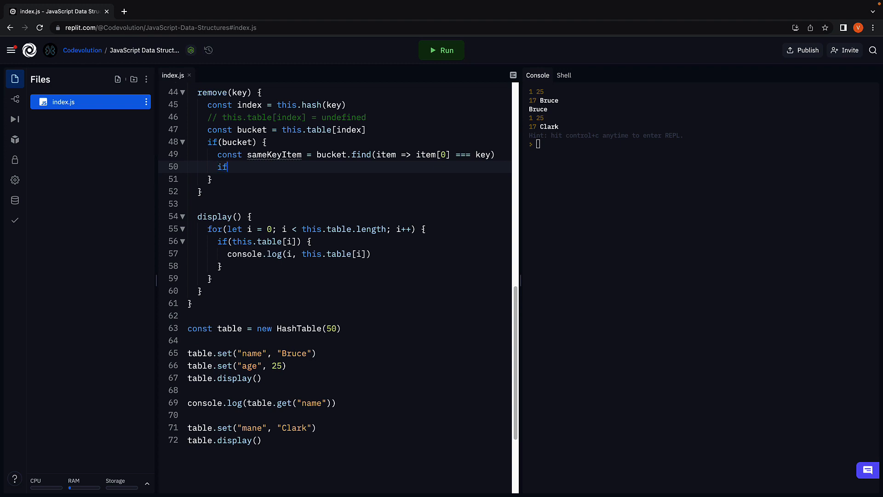
pyautogui.write('(sameKeyItem) {')
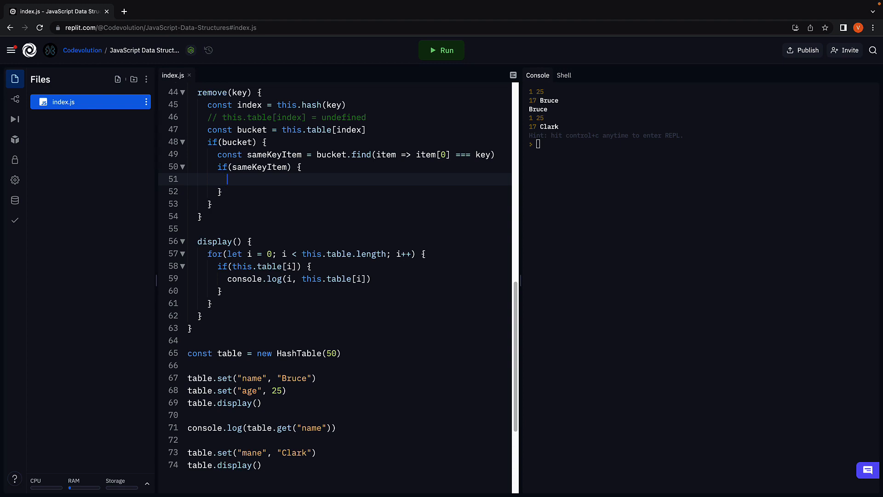
pyautogui.write('bucket.splice')
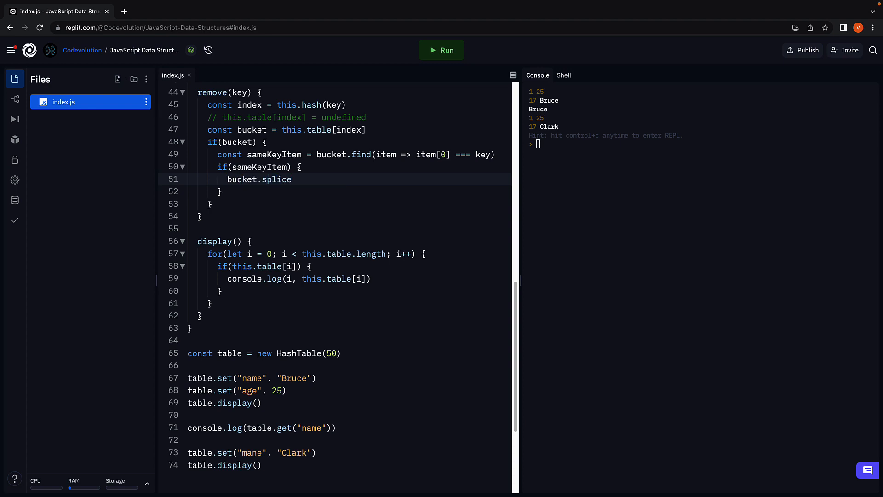
pyautogui.write('(bucket.indexOf(sameKeyItem), 1')
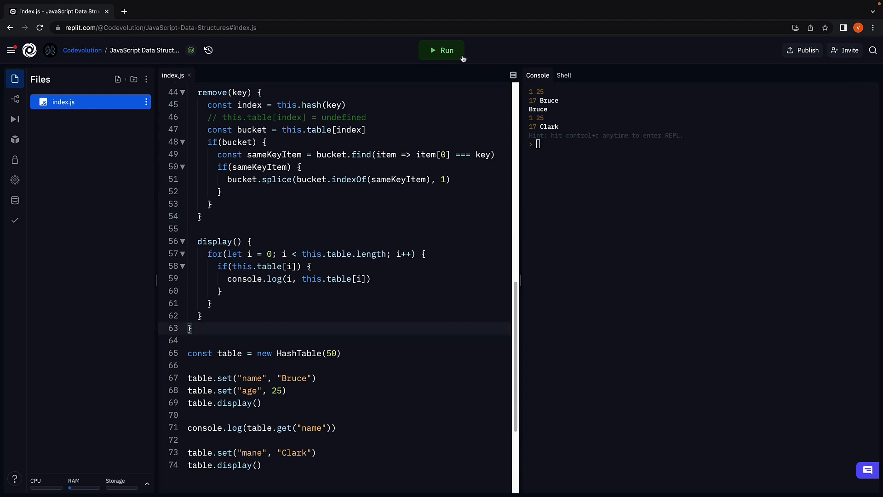
# Step: Run to see the constant-assignment TypeError, then change line 20's bucket to this.table[index]
pyautogui.click(441, 50)
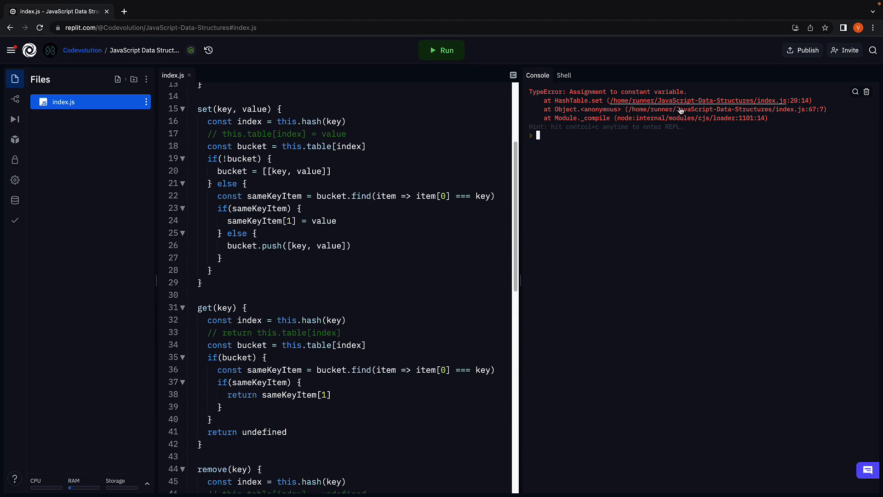
pyautogui.doubleClick(231, 170)
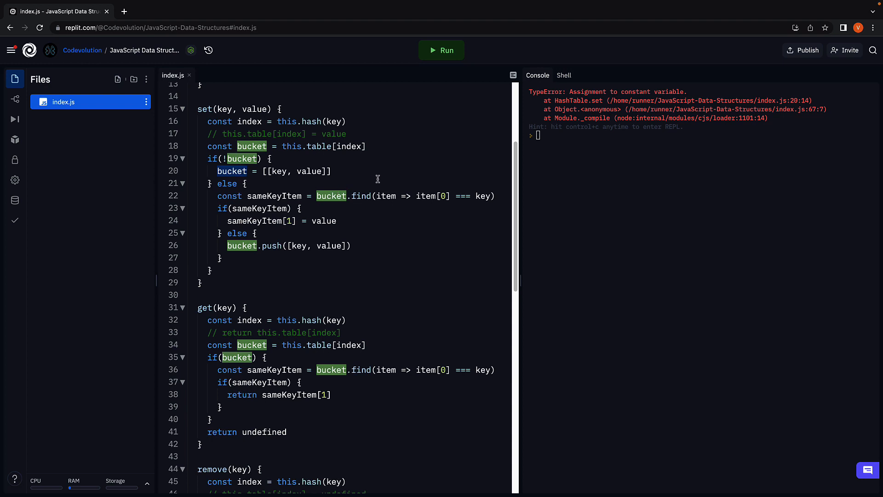
pyautogui.write('this.')
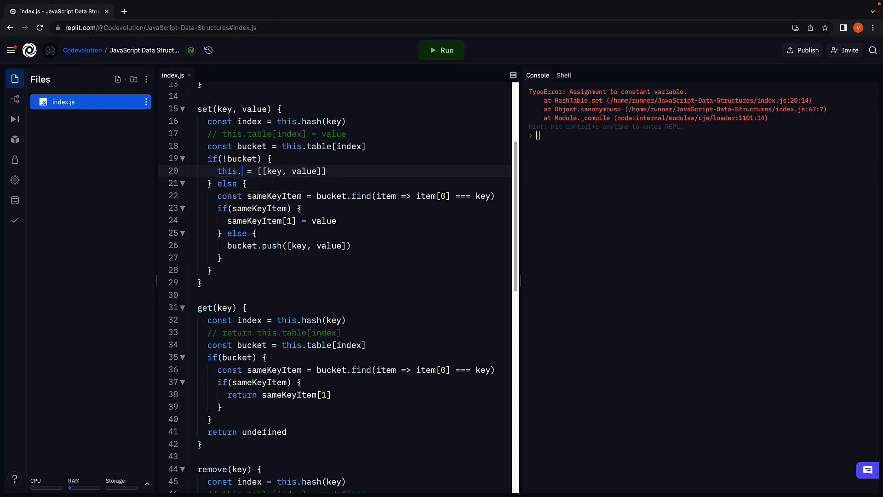
pyautogui.write('table[index')
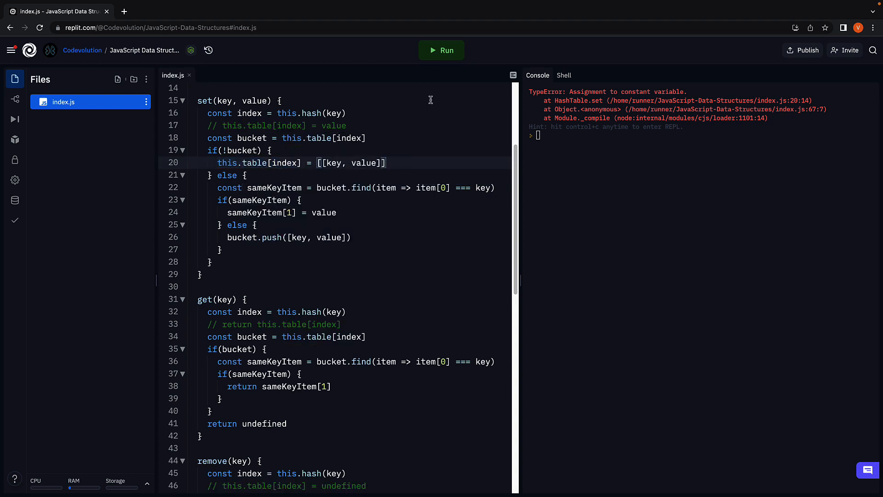
# Step: Rerun, confirming bucket 17 holds name/Bruce and mane/Clark, then scroll to the test calls
pyautogui.click(441, 50)
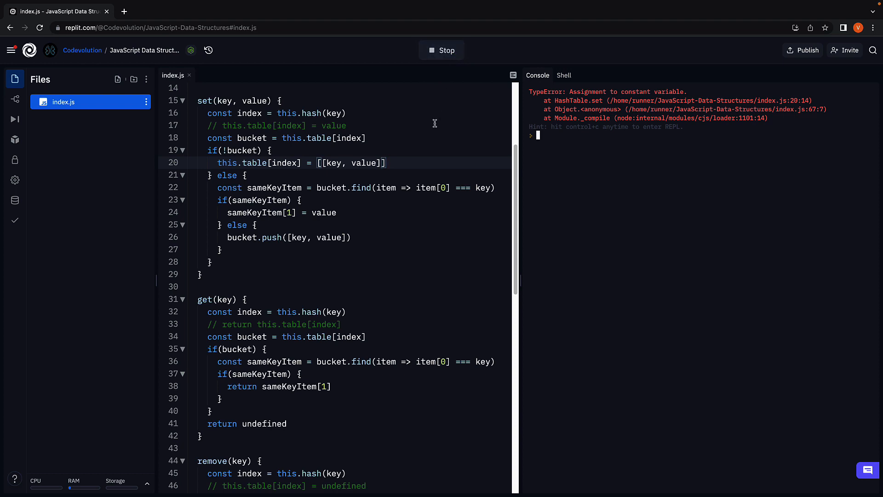
pyautogui.click(441, 51)
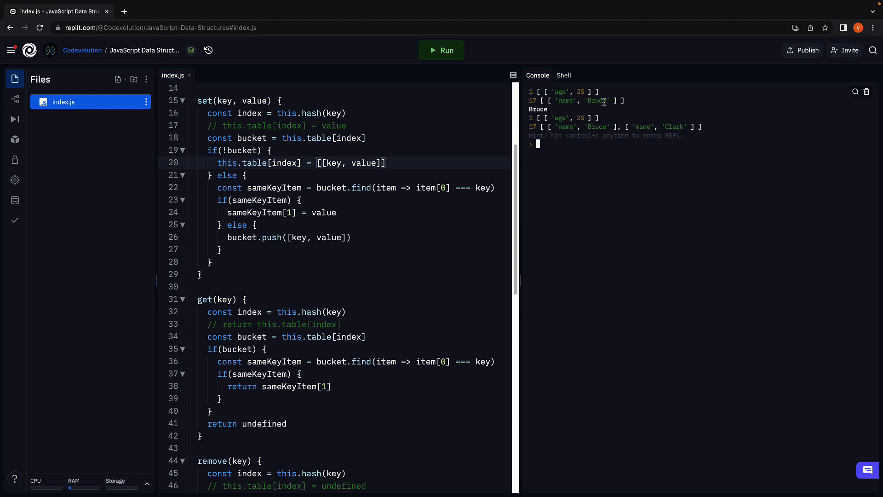
pyautogui.moveTo(654, 132)
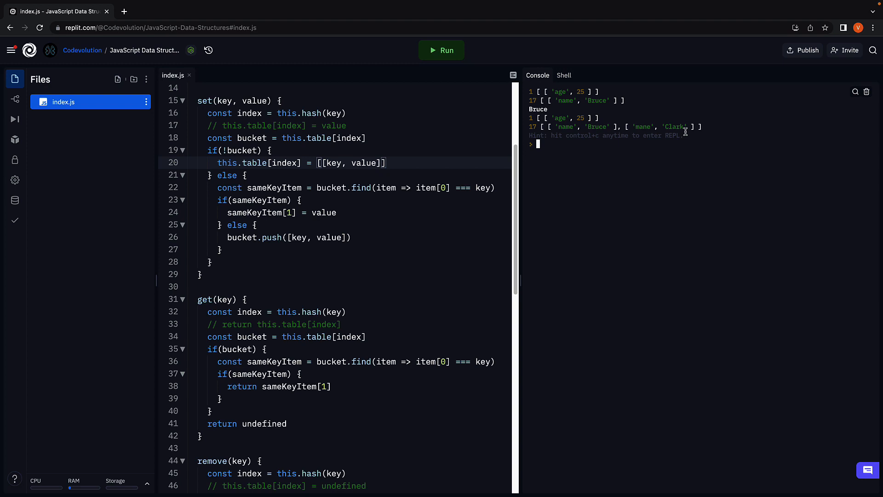
pyautogui.moveTo(536, 129)
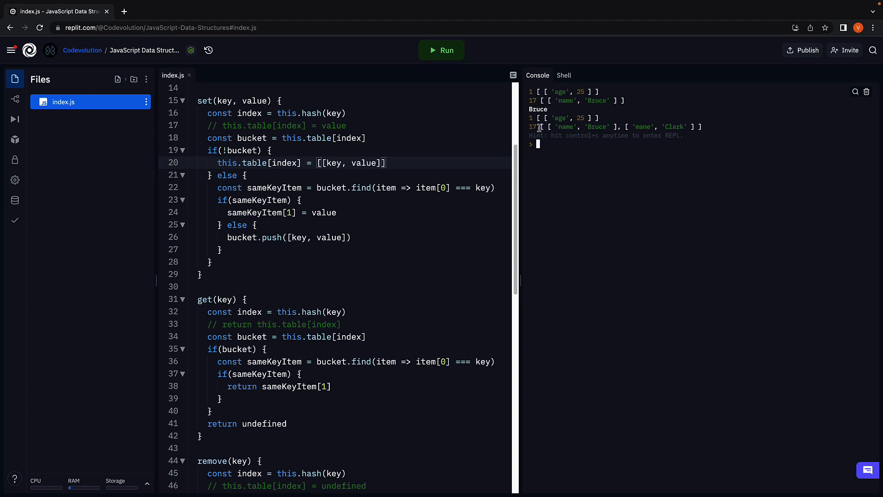
pyautogui.moveTo(397, 224)
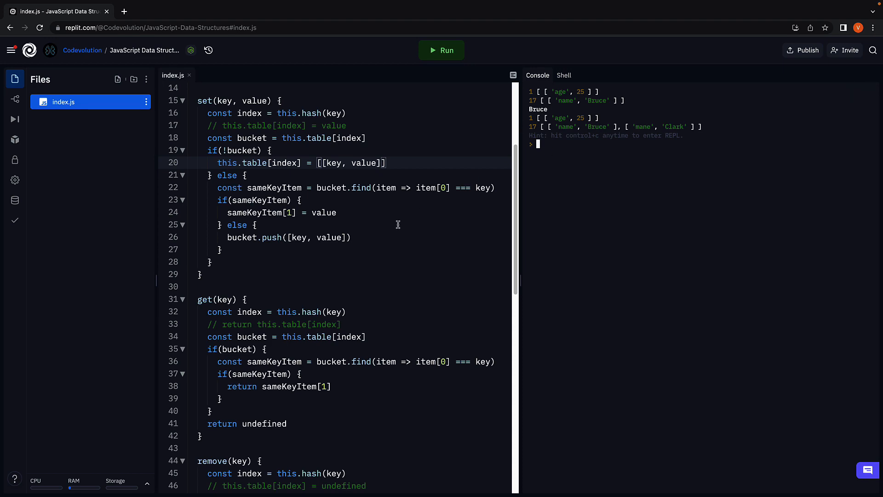
pyautogui.scroll(-3)
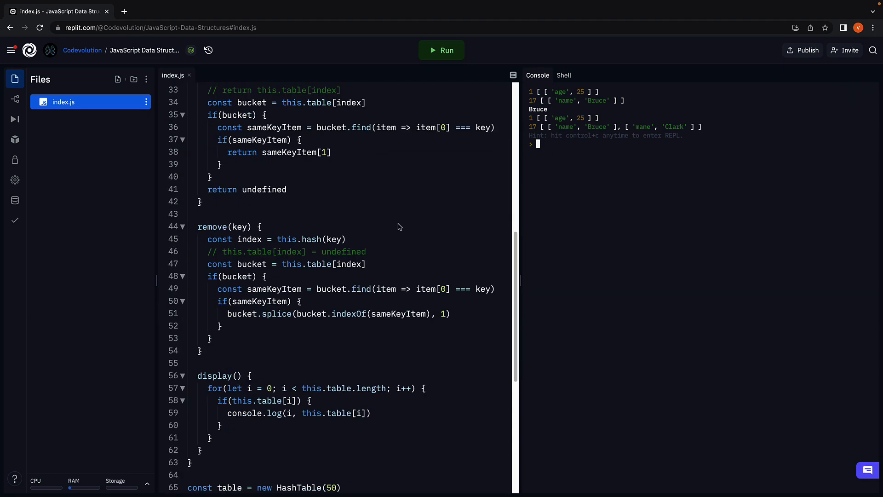
pyautogui.scroll(-3)
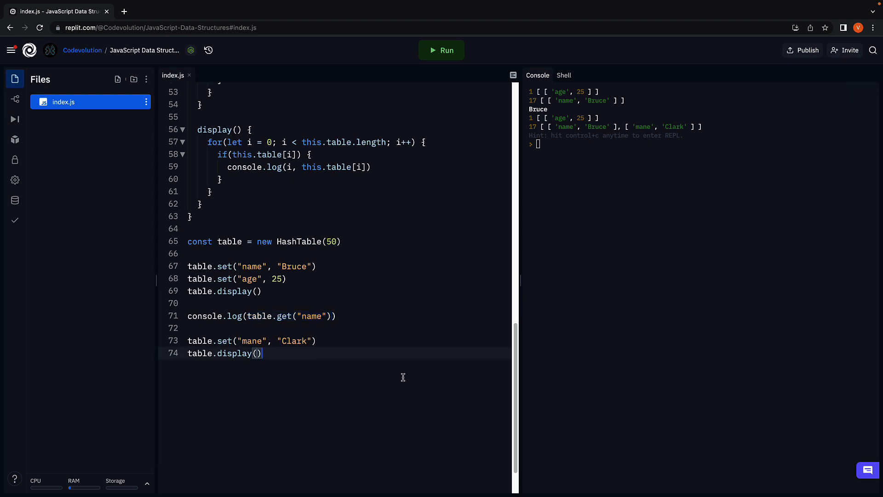
pyautogui.moveTo(298, 277)
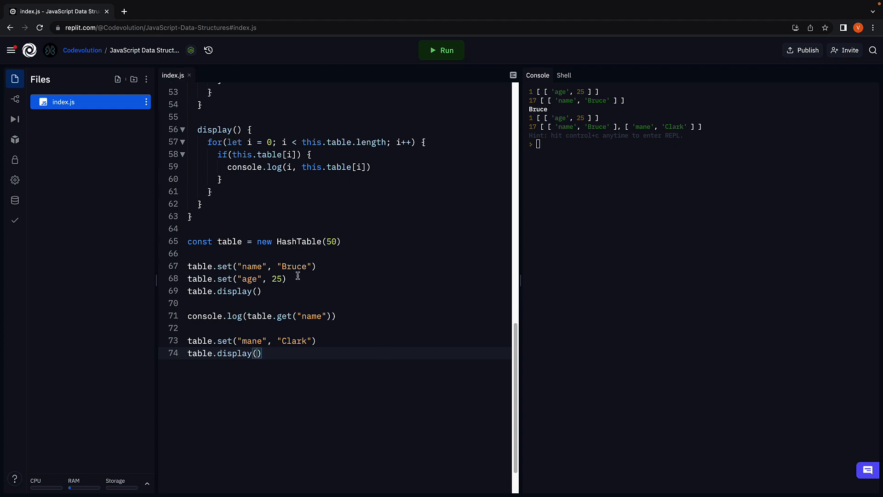
pyautogui.moveTo(341, 333)
pyautogui.write('table.set')
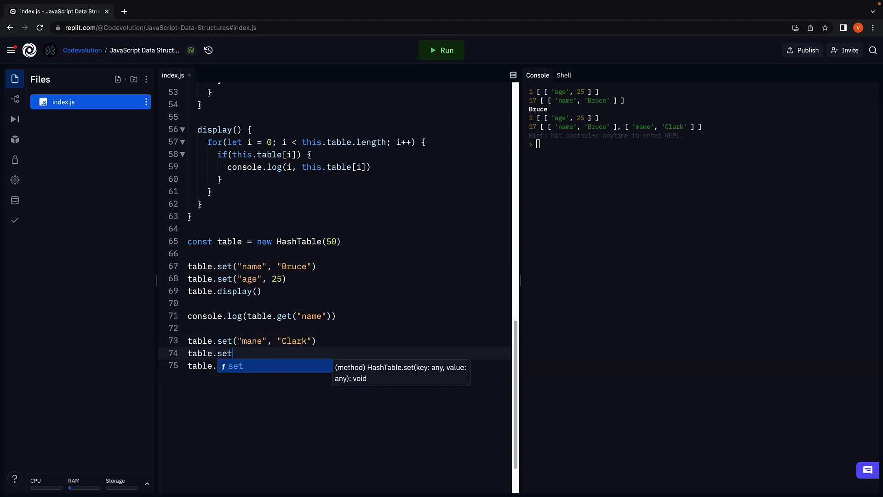
# Step: Add table.set("name", "Diana") before the last display and run the script
pyautogui.write('("na"')
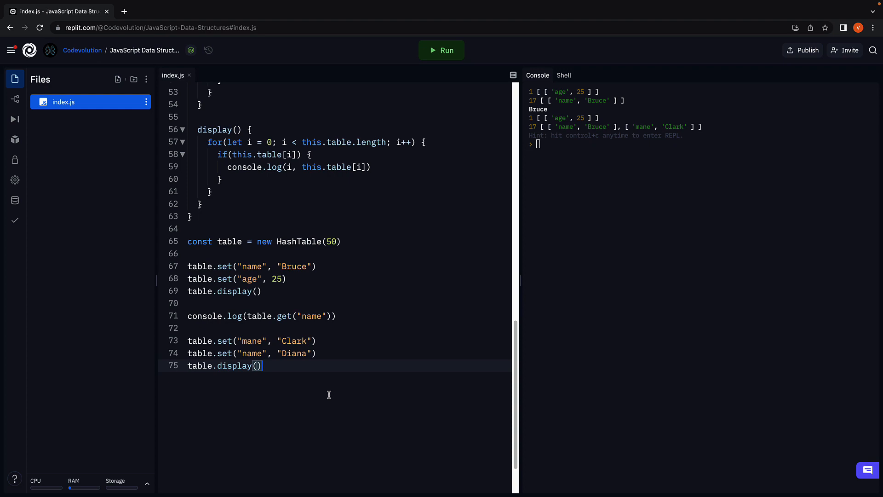
pyautogui.click(441, 51)
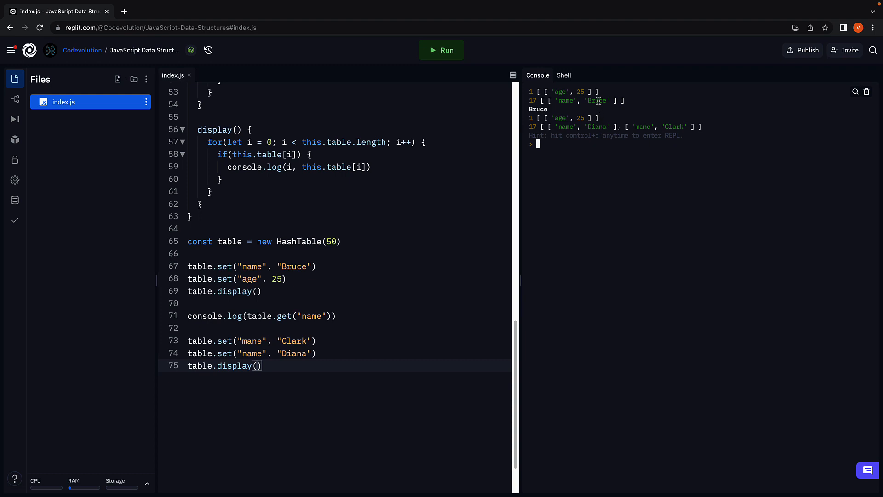
pyautogui.moveTo(624, 213)
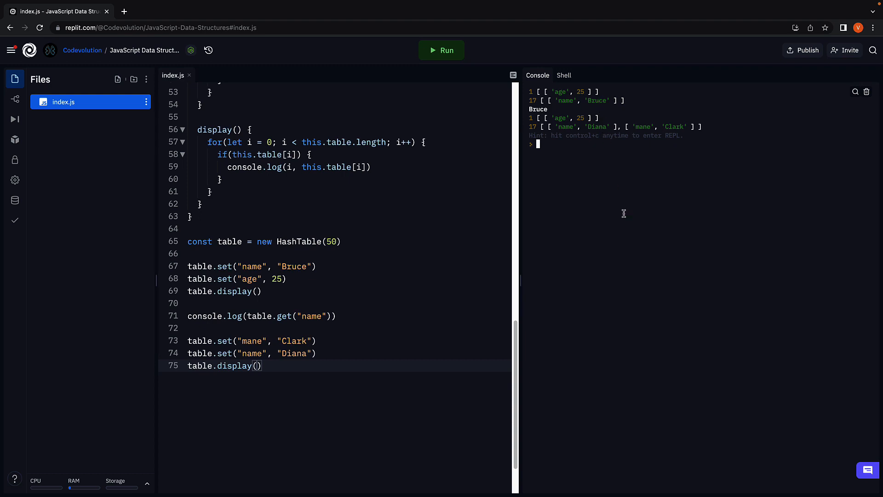
pyautogui.moveTo(569, 140)
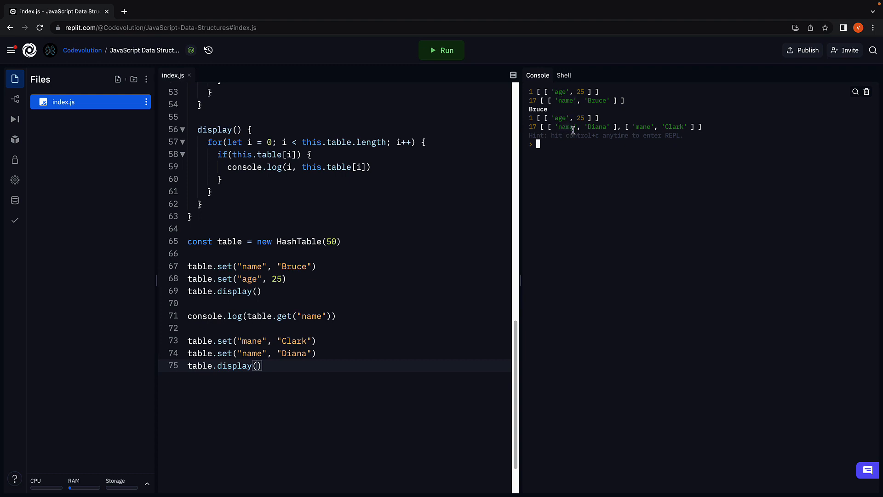
pyautogui.moveTo(407, 320)
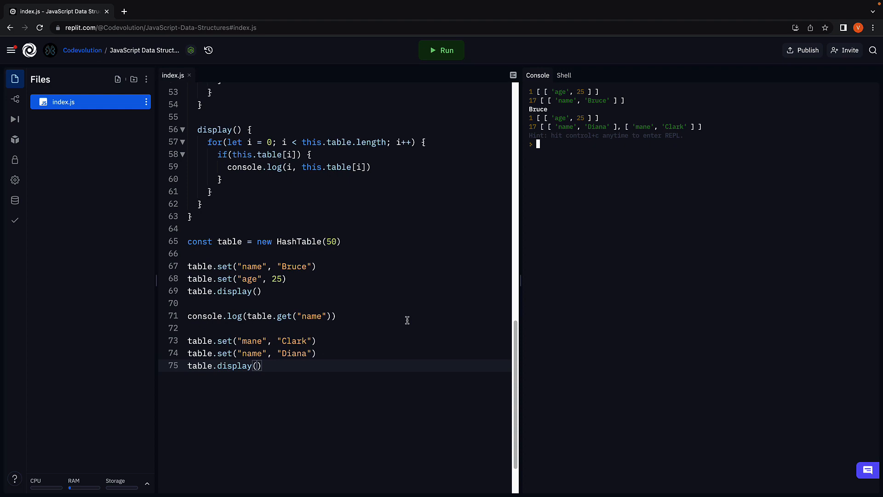
# Step: Insert table.remove("name") before the final display and run, leaving only mane/Clark
pyautogui.click(317, 353)
pyautogui.write('table.remove("name")')
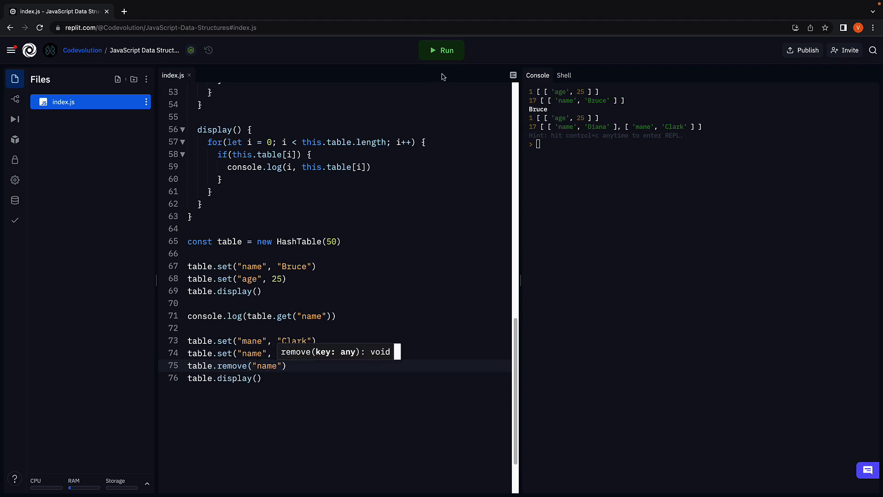
pyautogui.click(441, 50)
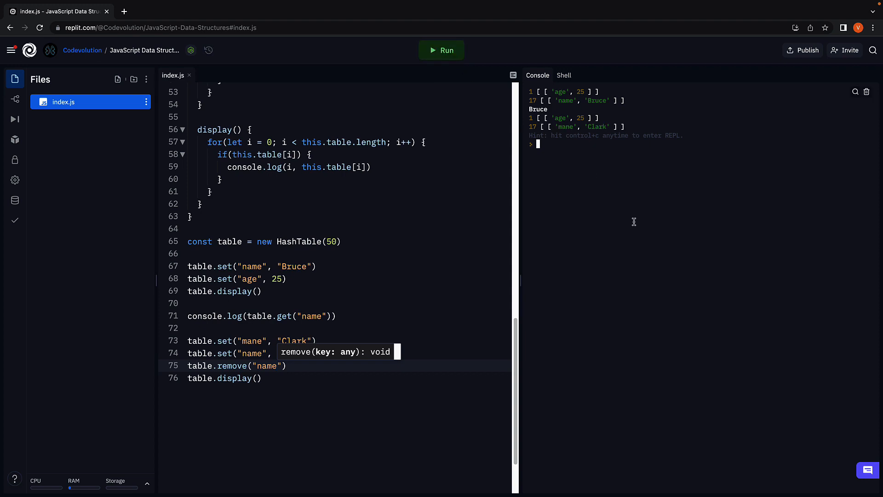
pyautogui.moveTo(595, 136)
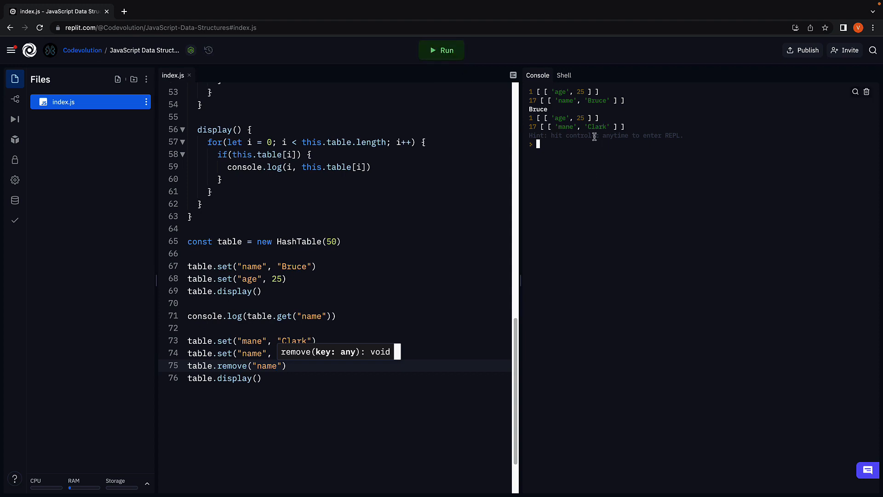
pyautogui.moveTo(538, 129)
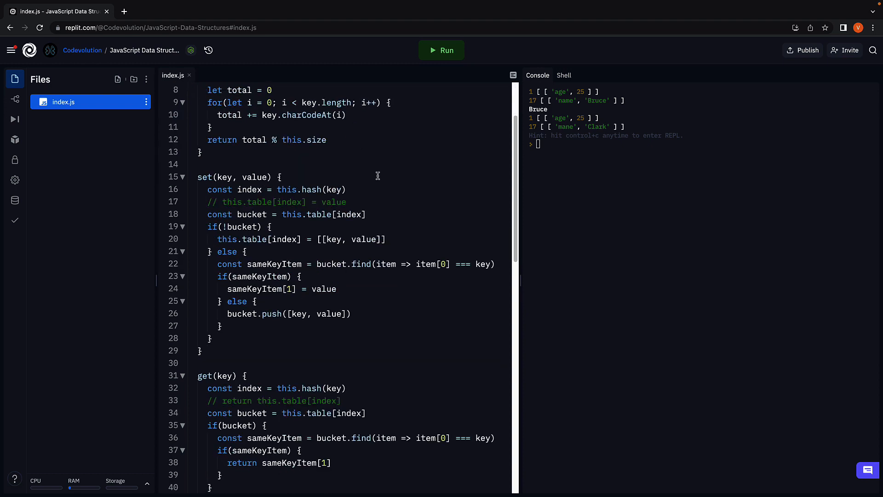
pyautogui.scroll(-3)
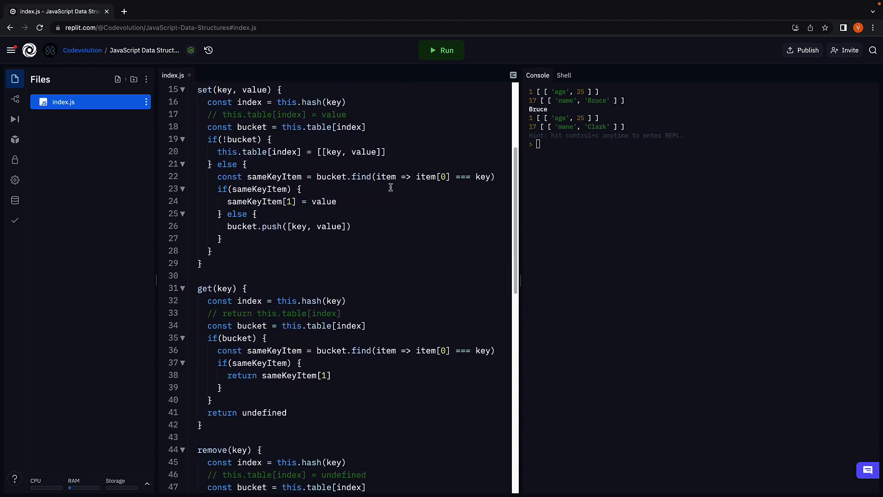
pyautogui.scroll(-3)
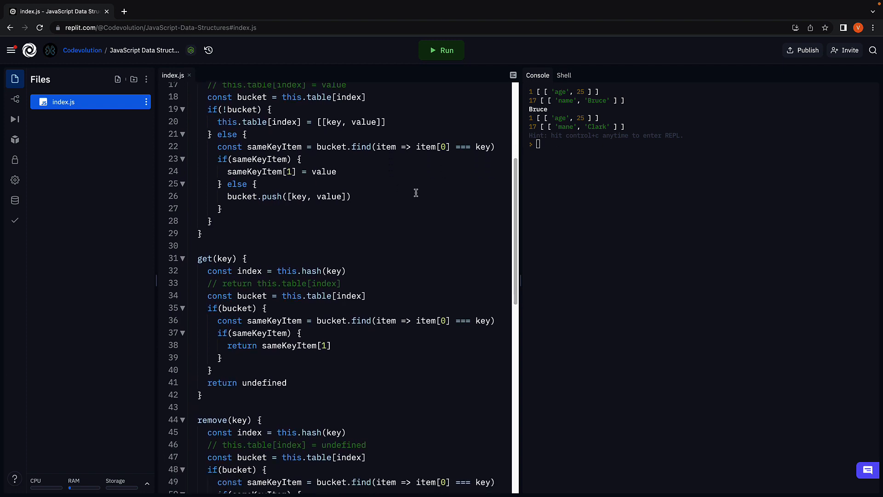
pyautogui.scroll(-3)
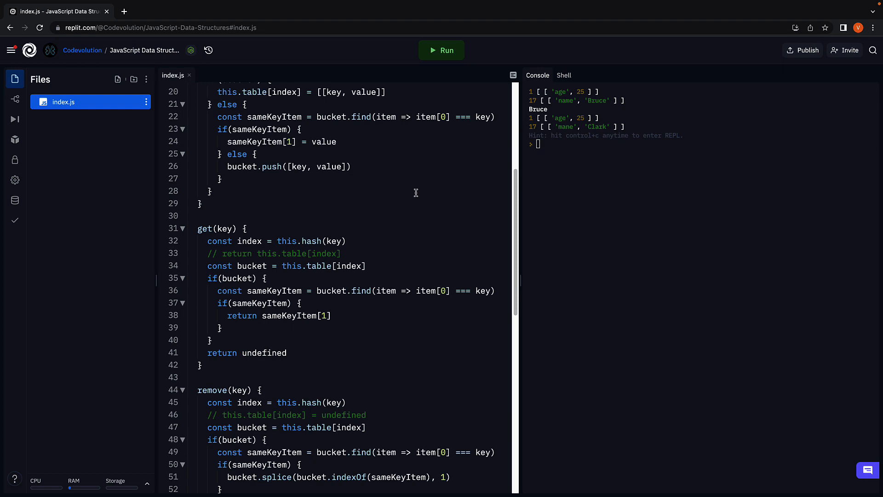
pyautogui.moveTo(431, 203)
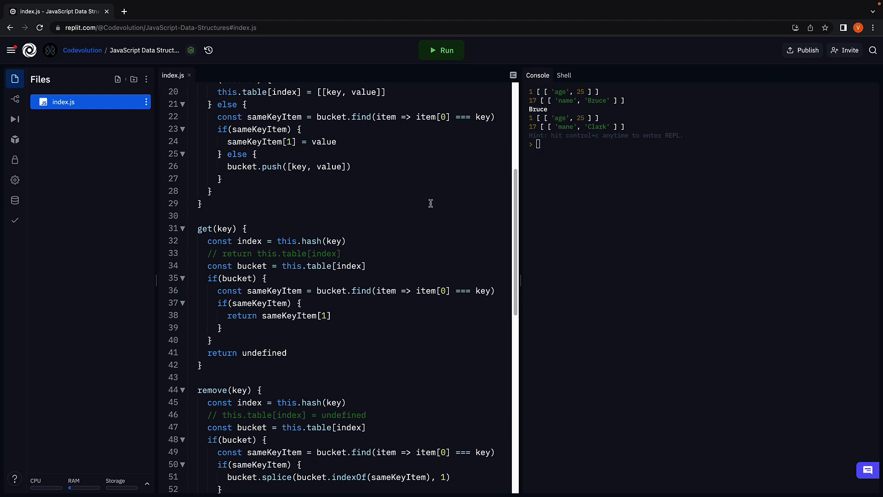
pyautogui.moveTo(432, 205)
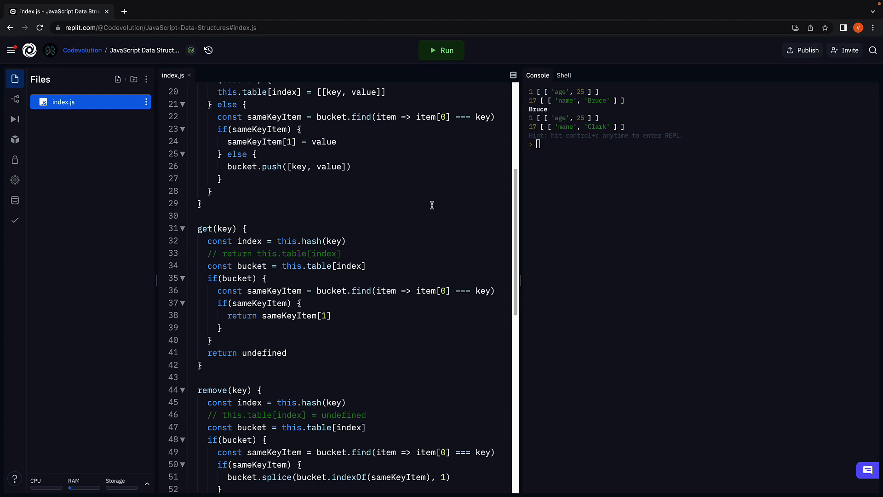